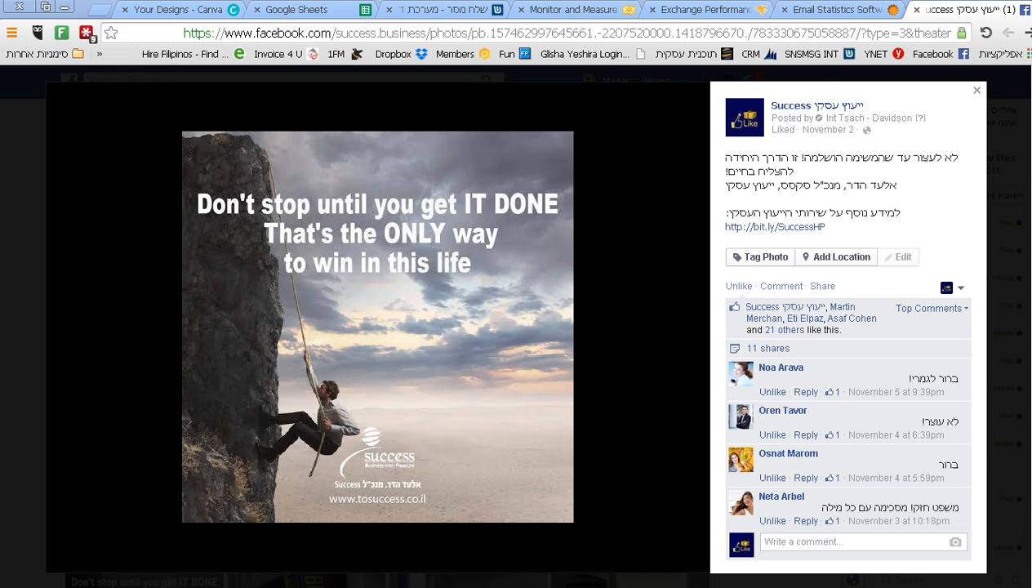
pyautogui.moveTo(561, 402)
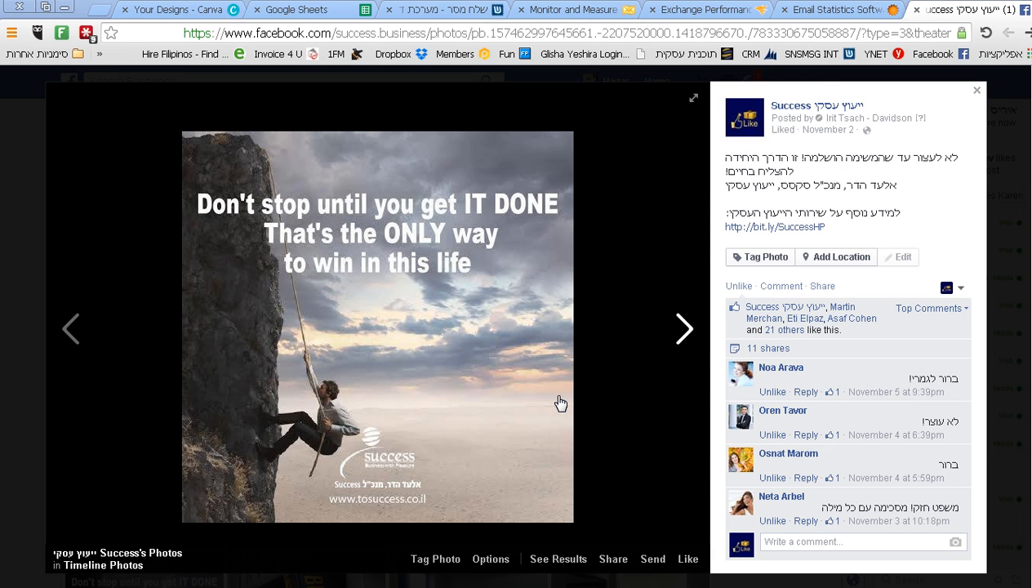
pyautogui.moveTo(192, 357)
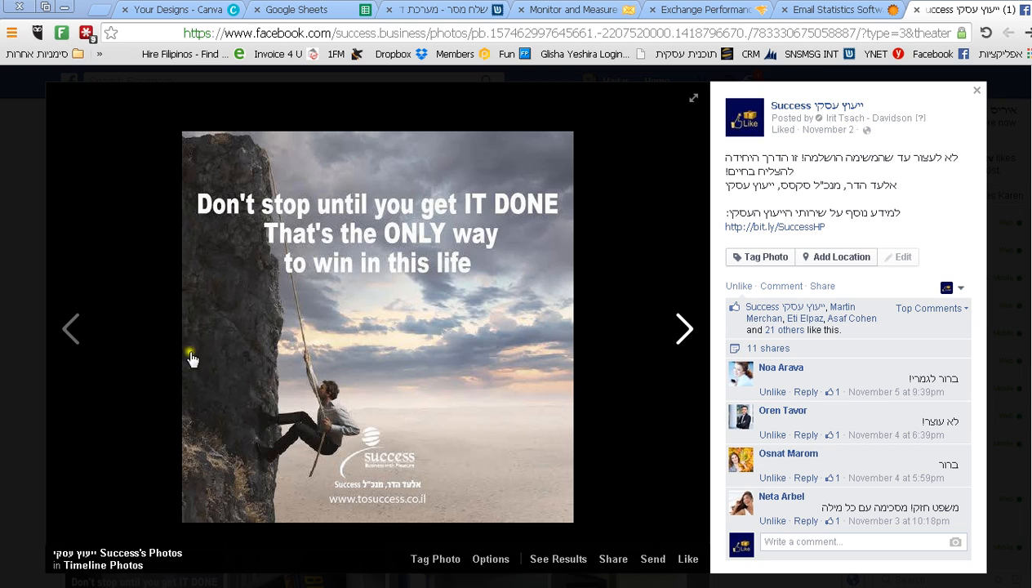
# Page back through the Success page's photos to the November 14 ribbon-cutting photo.
pyautogui.click(72, 328)
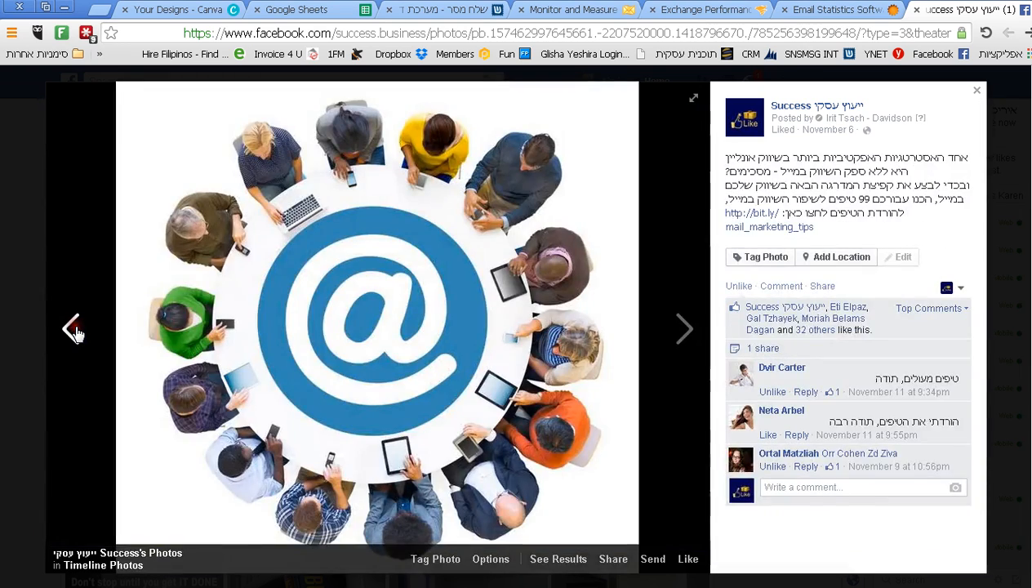
pyautogui.click(74, 329)
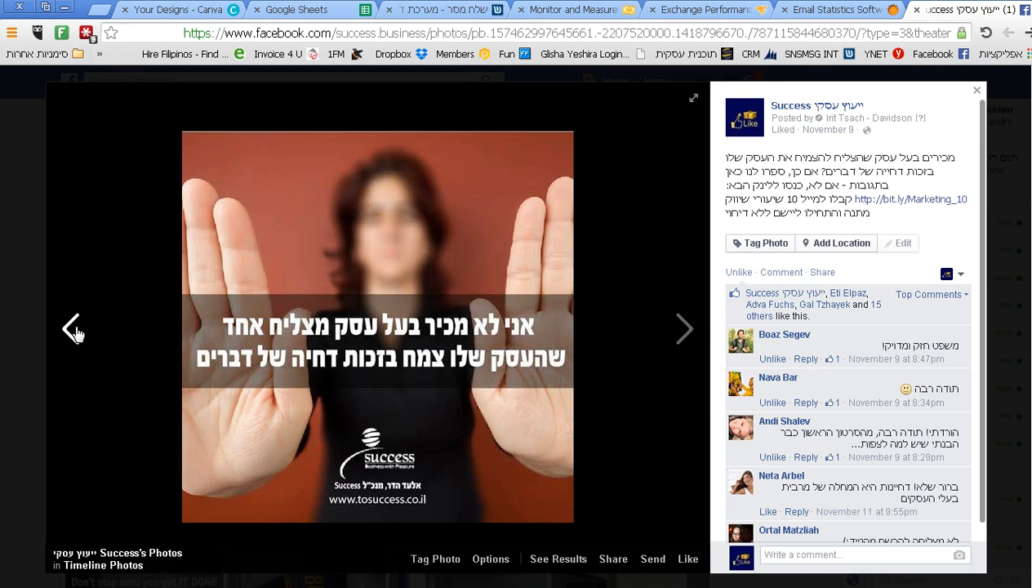
pyautogui.click(684, 328)
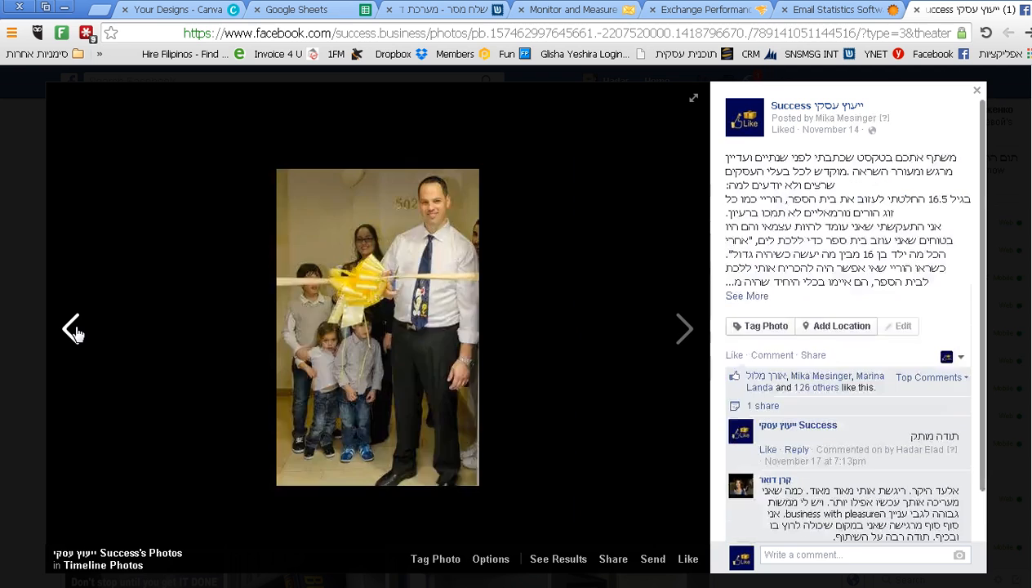
# Step back once more to the November 22 palm-tree quote photo.
pyautogui.click(74, 328)
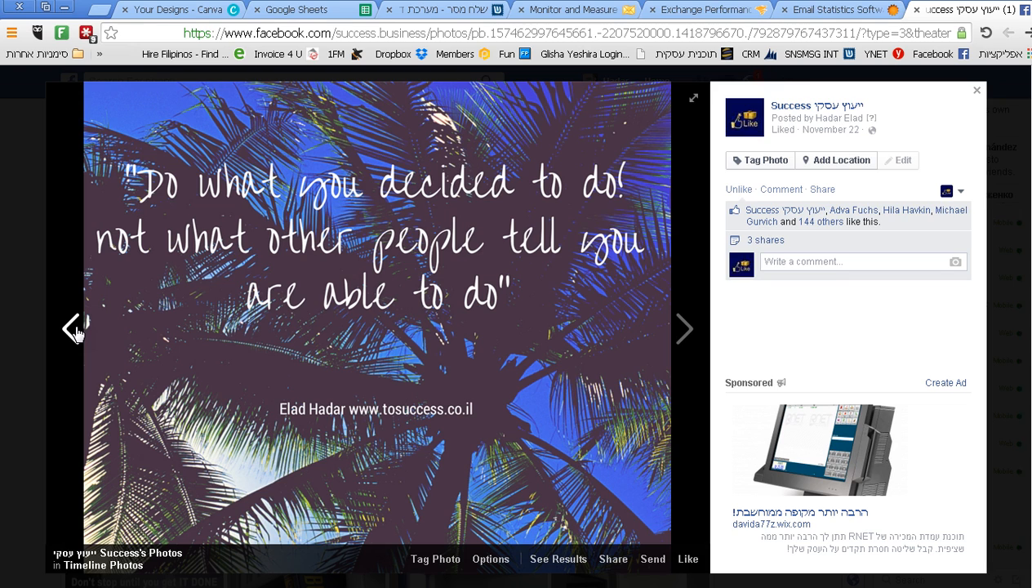
pyautogui.moveTo(387, 201)
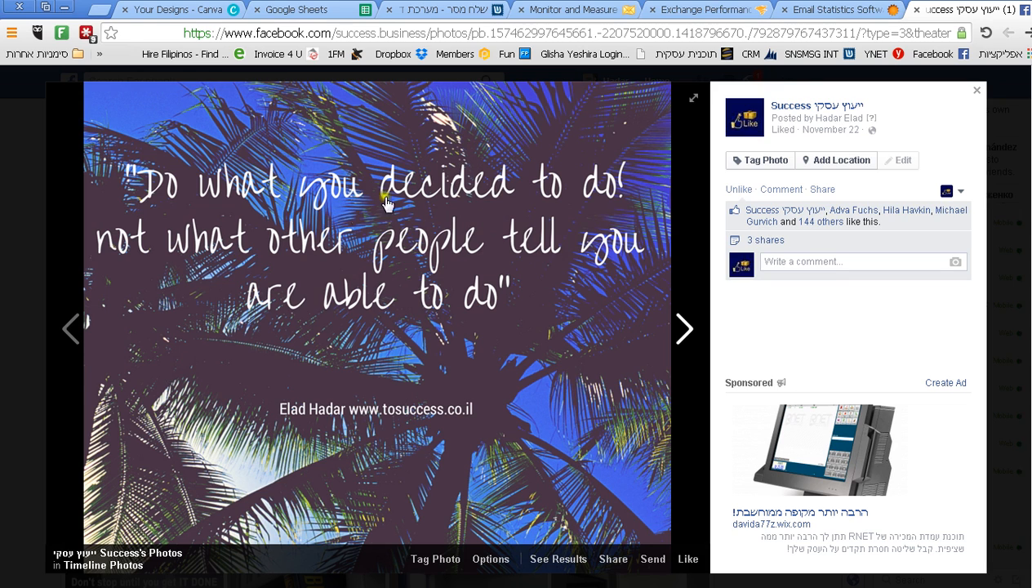
pyautogui.moveTo(520, 226)
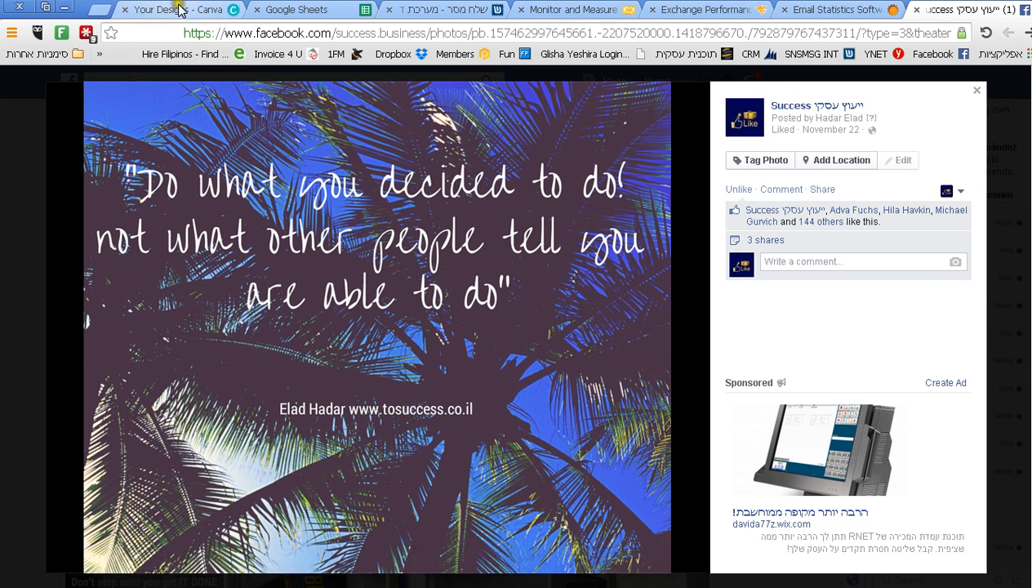
# Switch from Facebook to the Canva Your Designs page.
pyautogui.click(172, 9)
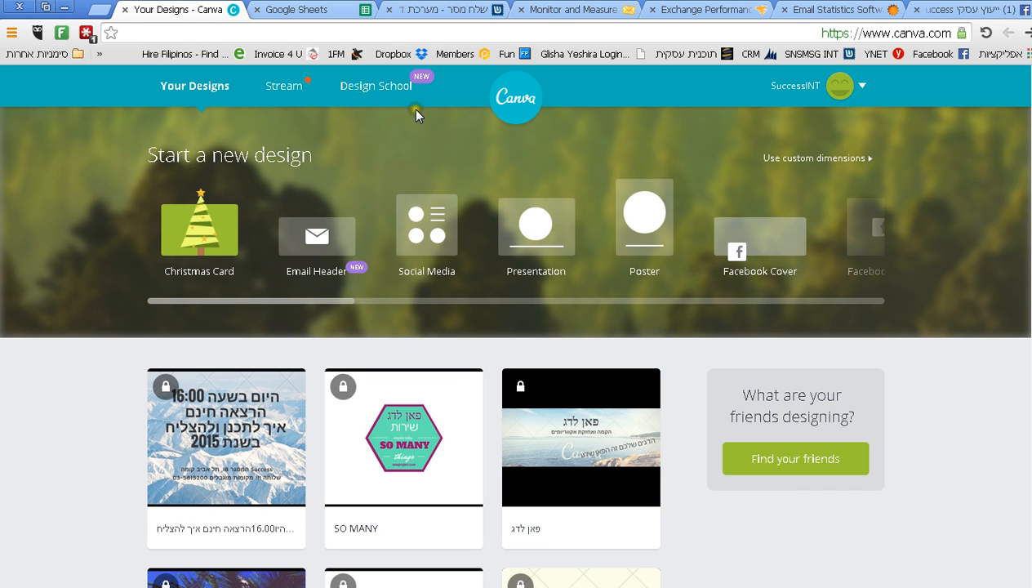
pyautogui.moveTo(590, 141)
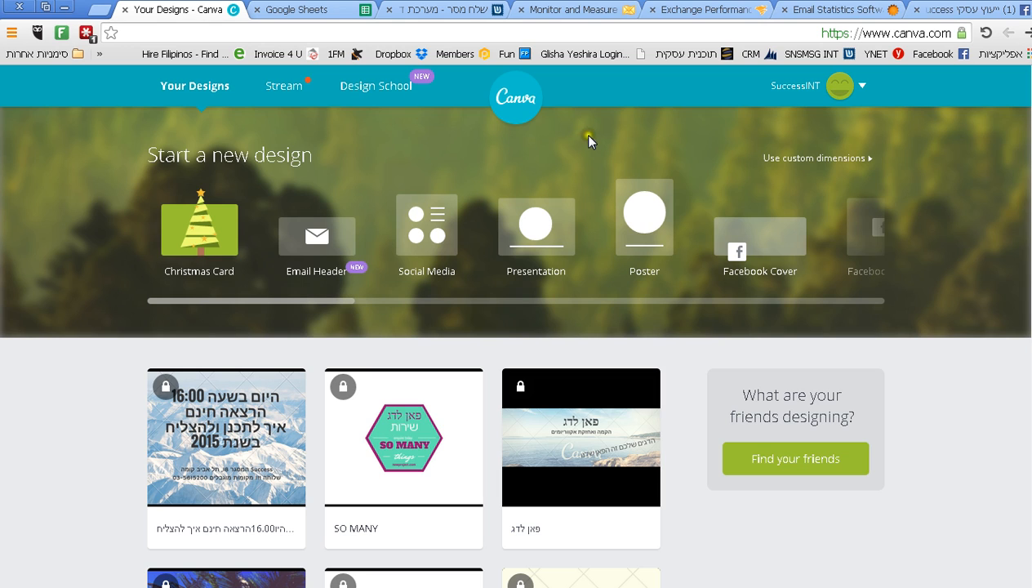
pyautogui.moveTo(704, 179)
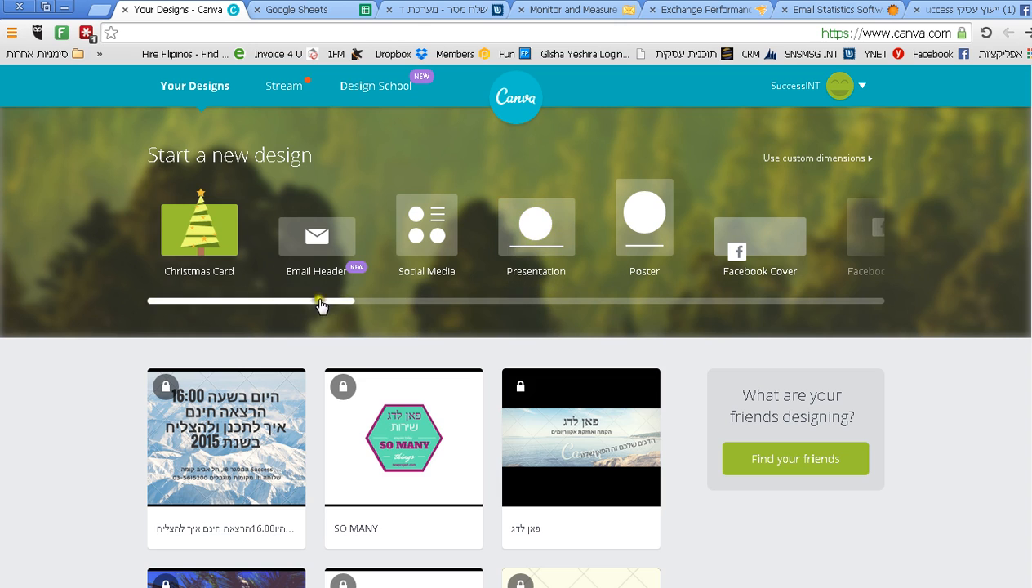
pyautogui.moveTo(384, 249)
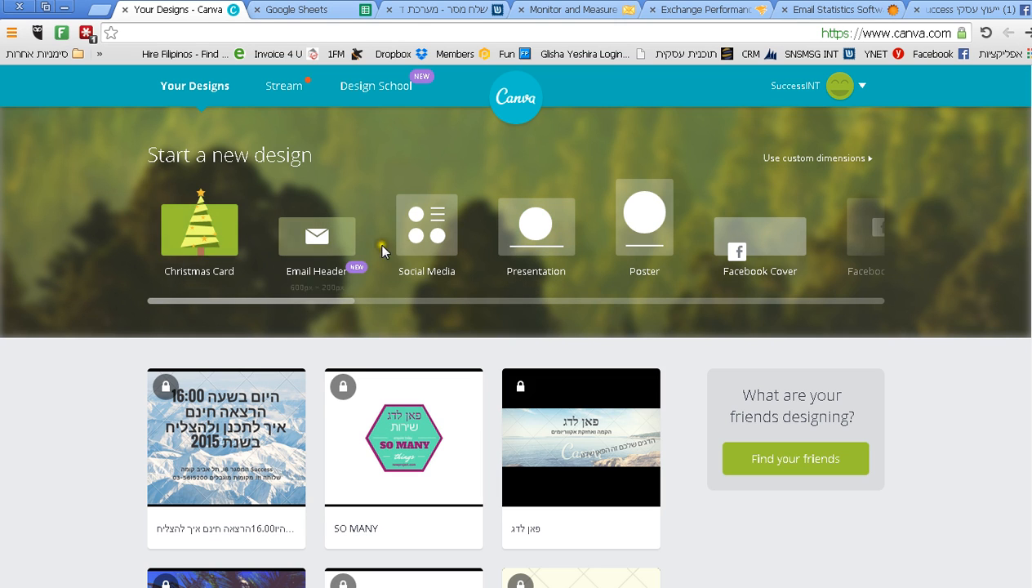
pyautogui.moveTo(316, 294)
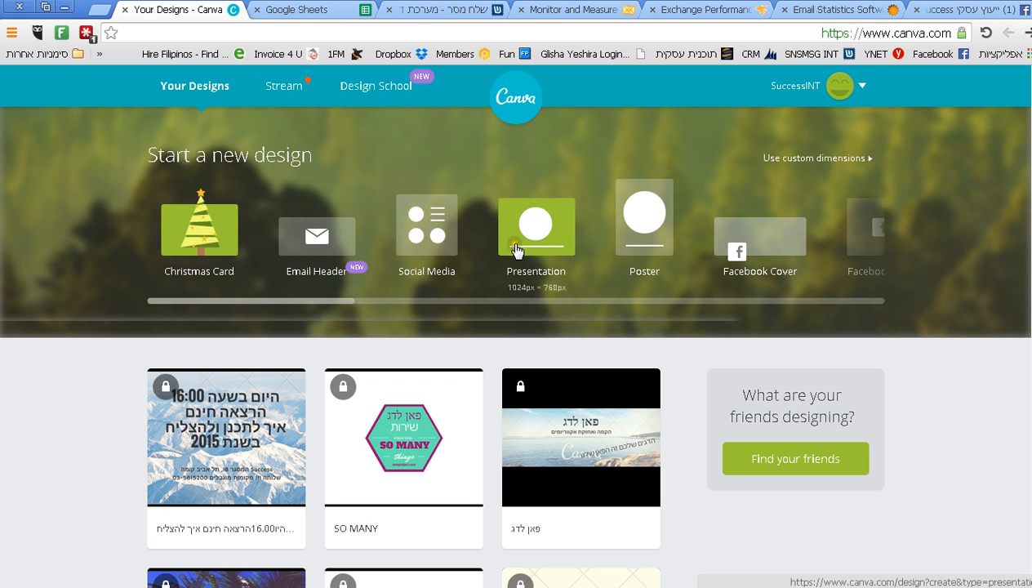
pyautogui.moveTo(375, 281)
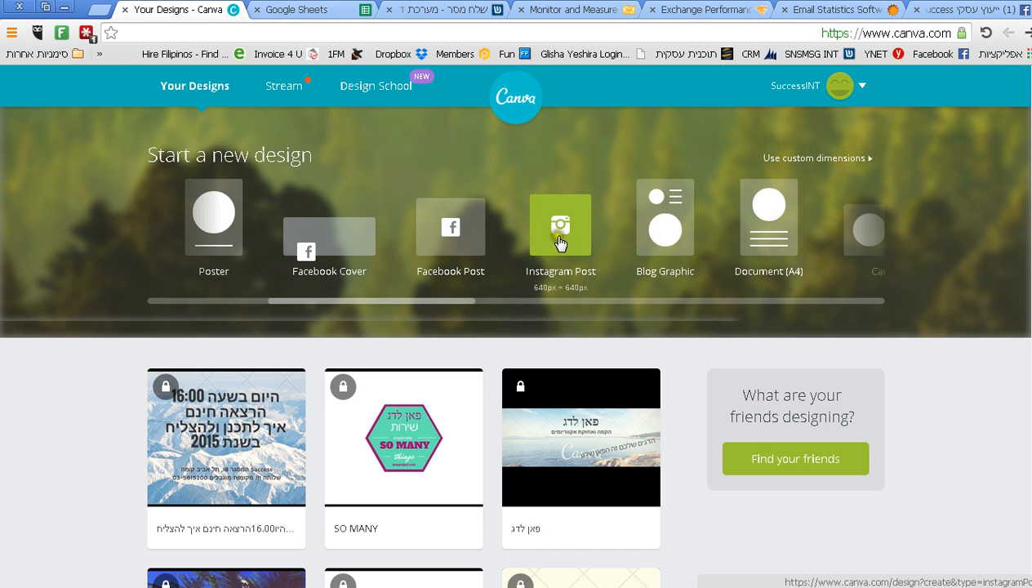
pyautogui.moveTo(609, 276)
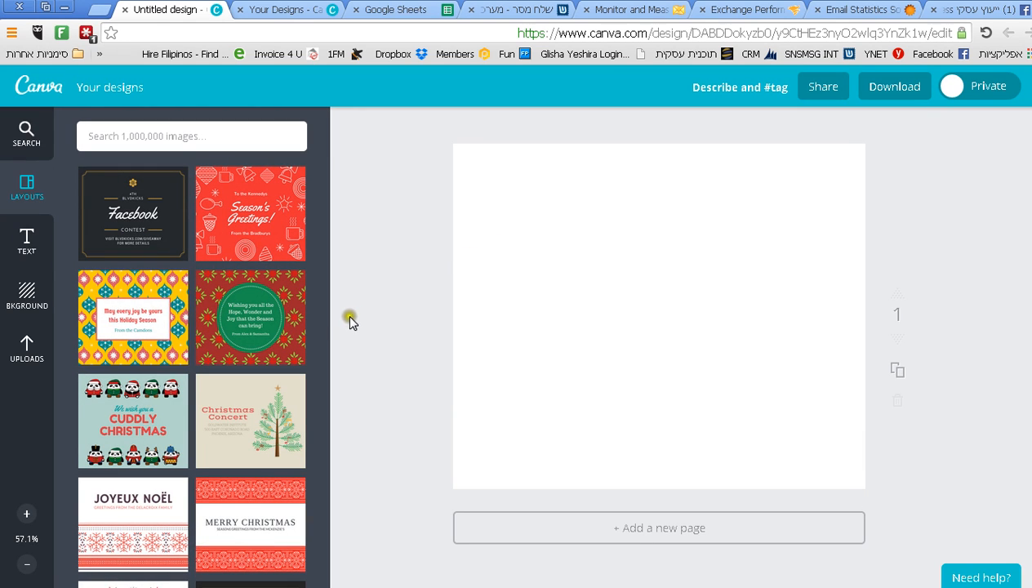
pyautogui.moveTo(210, 376)
pyautogui.write('s')
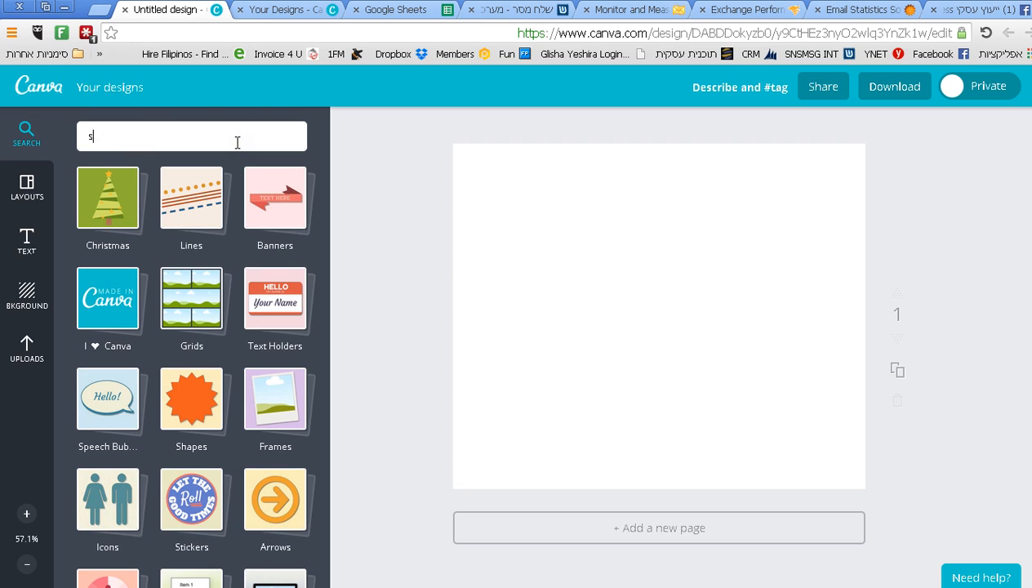
# Search Canva images for 'sport' and add the golden sports car photo to the page.
pyautogui.write('port')
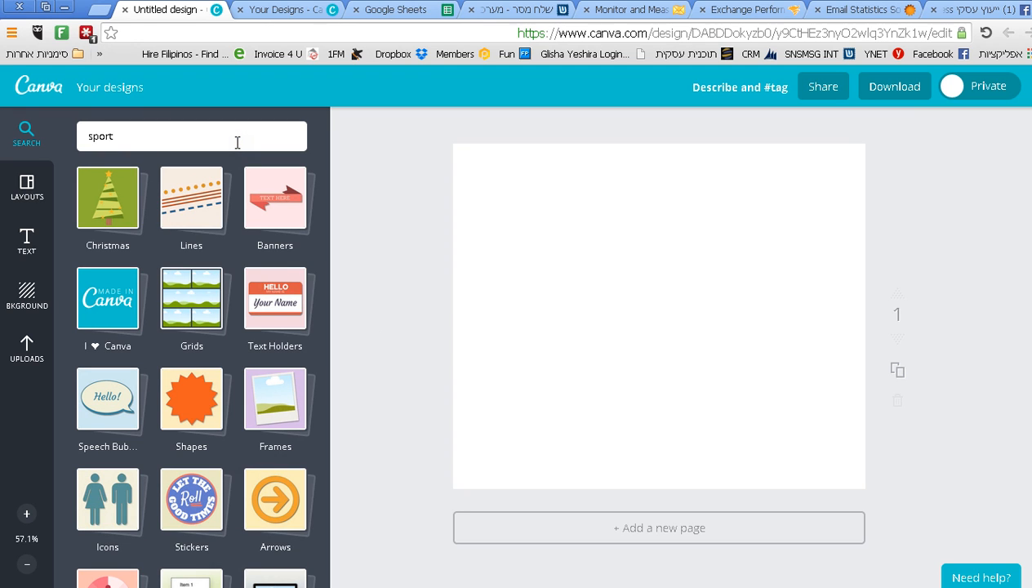
pyautogui.press('Return')
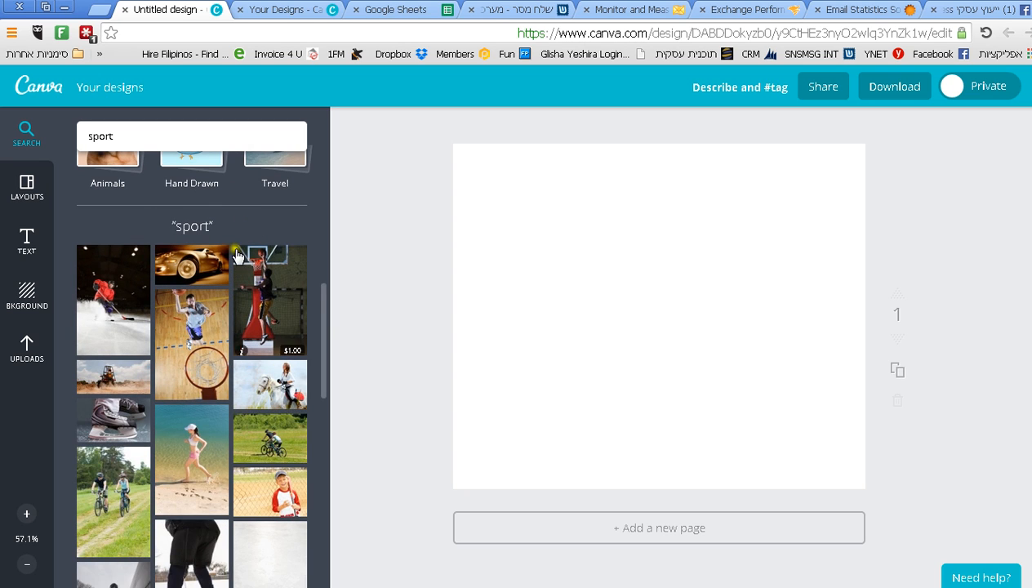
pyautogui.scroll(3)
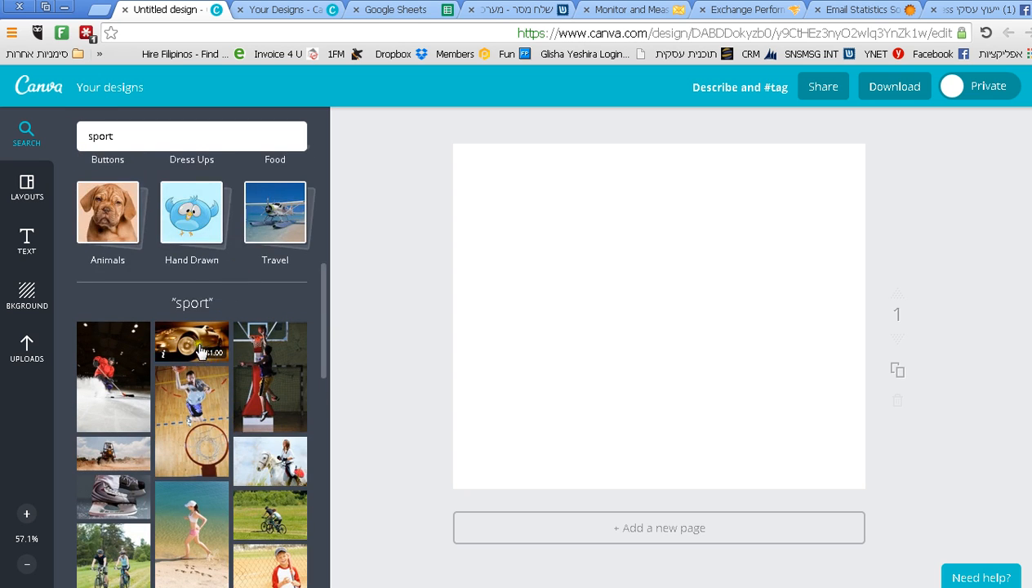
pyautogui.click(192, 341)
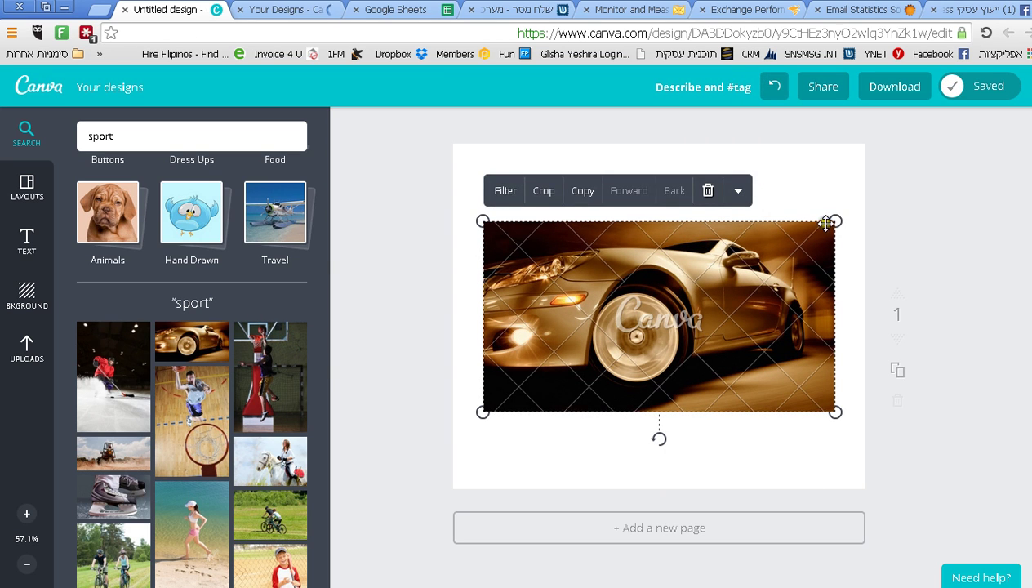
# Shrink the sports car photo slightly and rotate it on the page.
pyautogui.moveTo(833, 221); pyautogui.dragTo(690, 299)
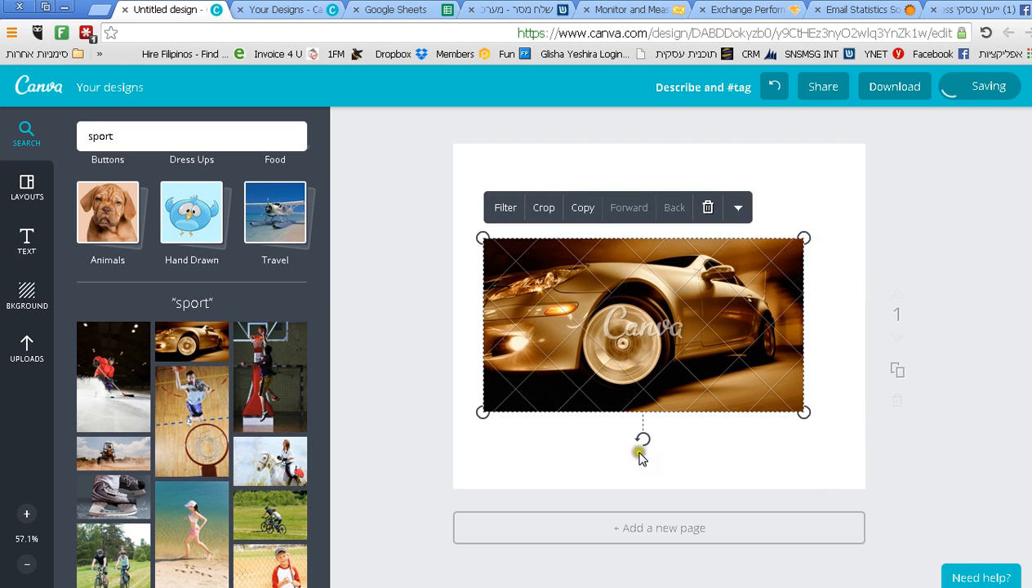
pyautogui.moveTo(642, 439); pyautogui.dragTo(712, 239)
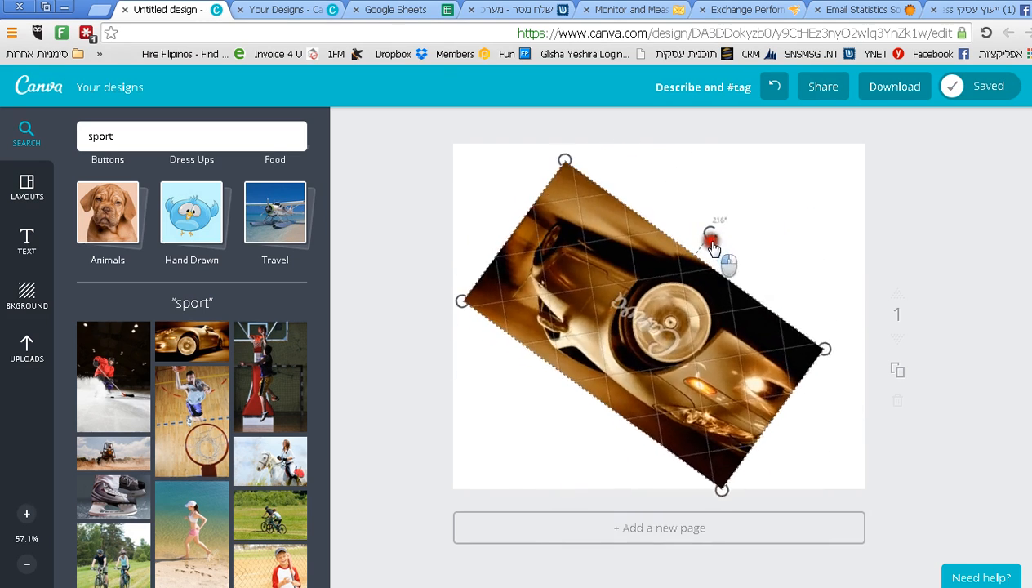
pyautogui.moveTo(710, 237); pyautogui.dragTo(710, 400)
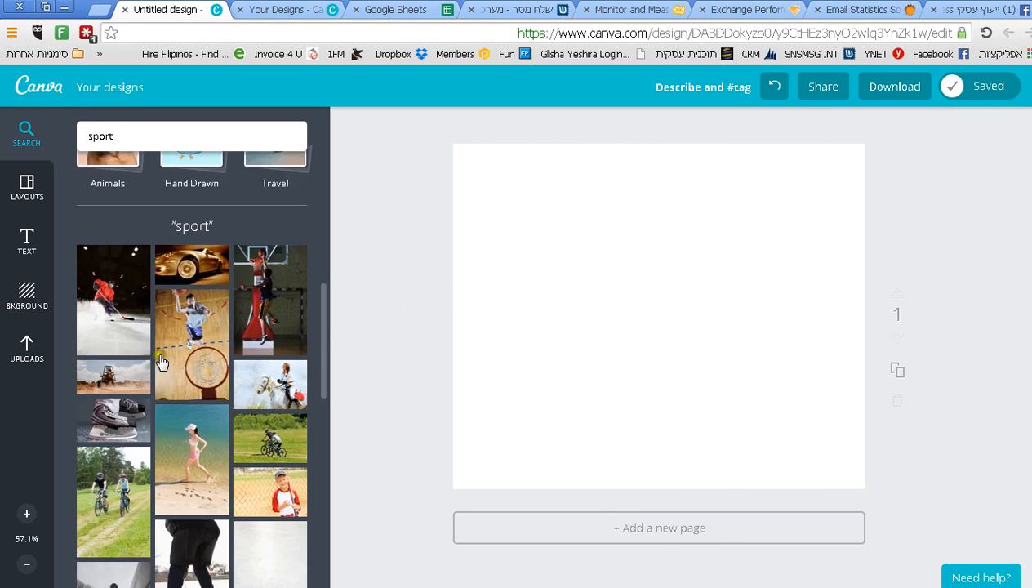
# Add the green MEXICO text design from the Text panel over the basketball photo.
pyautogui.scroll(-3)
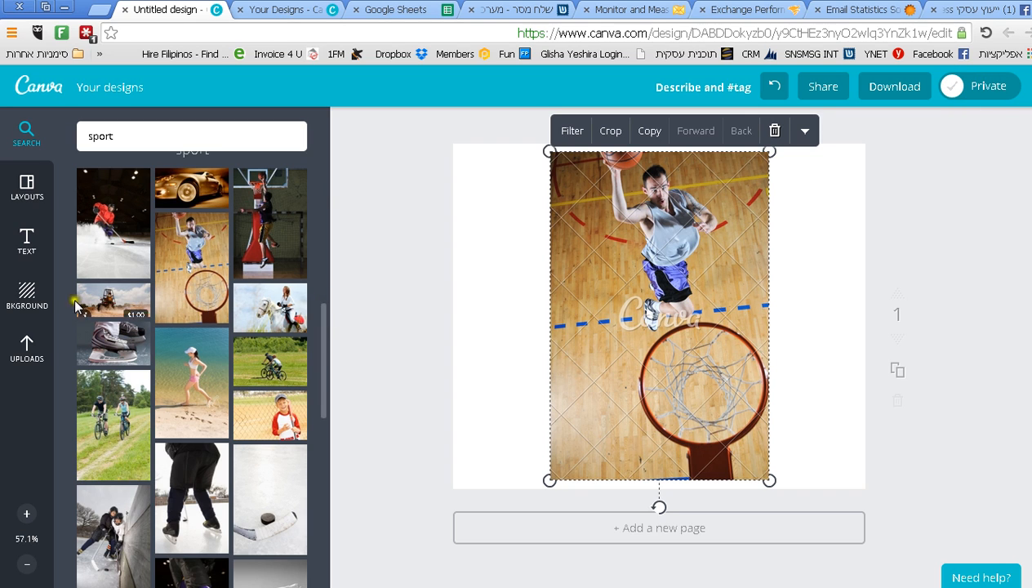
pyautogui.click(27, 241)
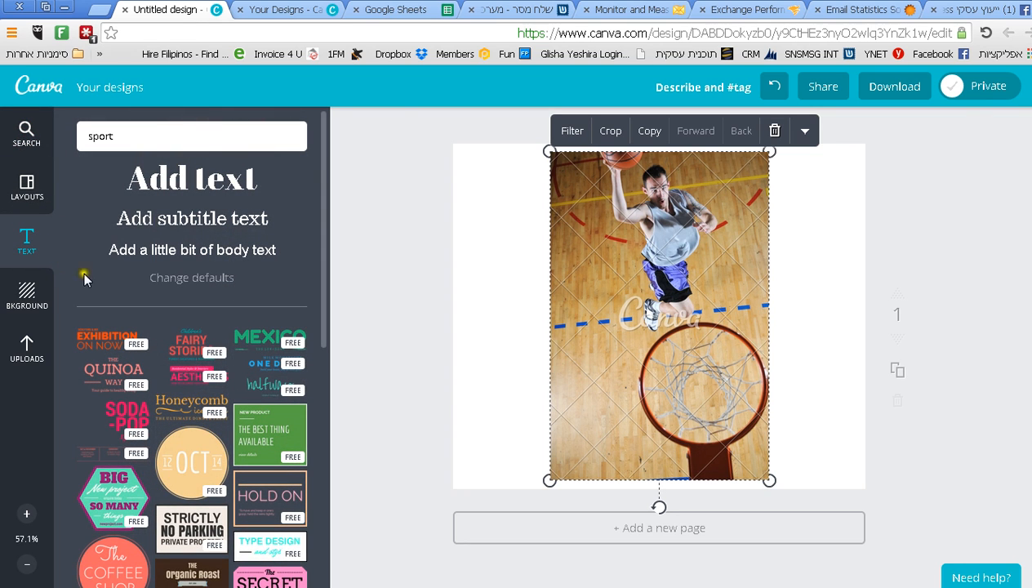
pyautogui.moveTo(265, 359)
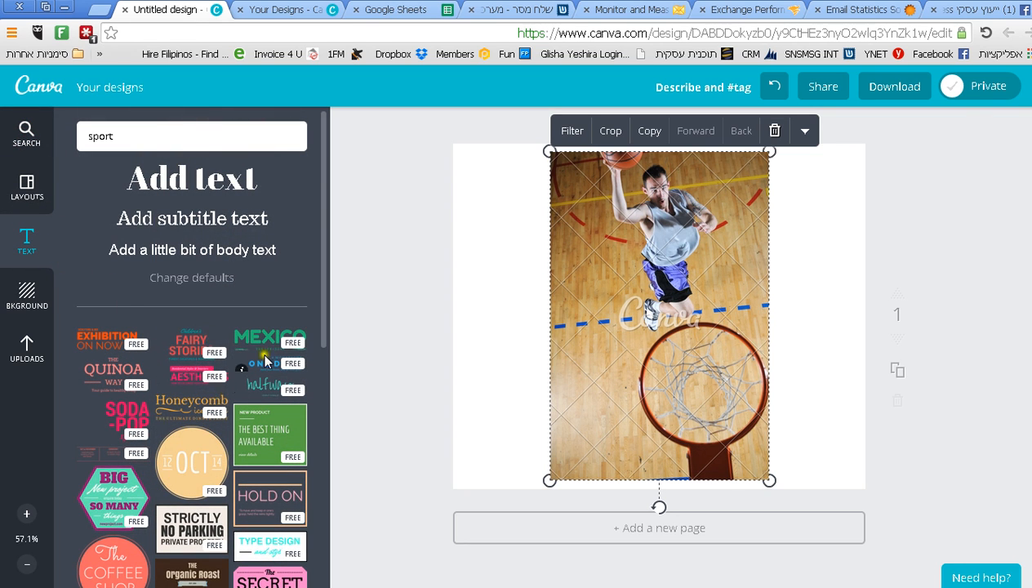
pyautogui.click(270, 341)
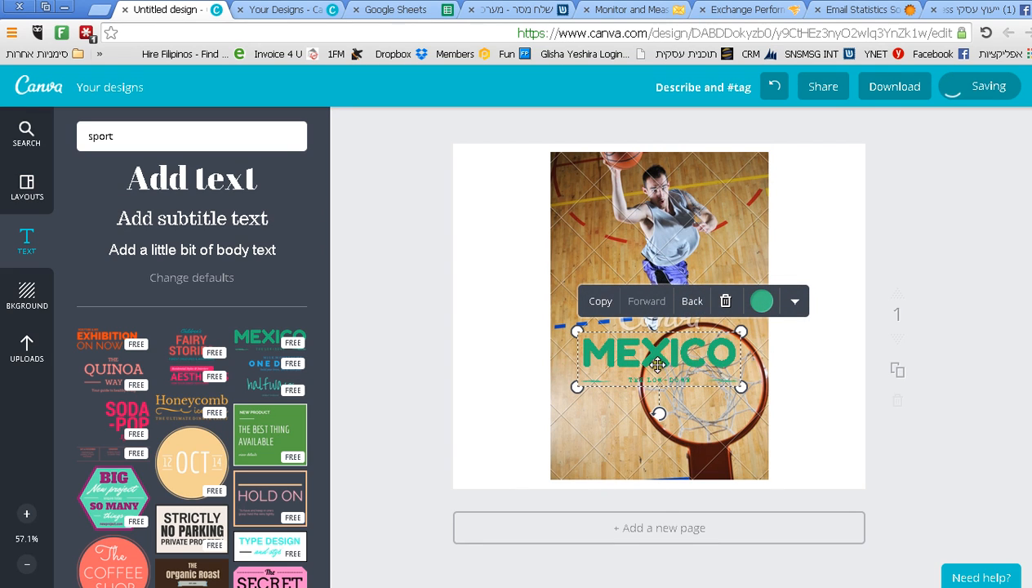
# Turn the MEXICO text blue and rewrite it as 'Hellow to you all'.
pyautogui.click(760, 301)
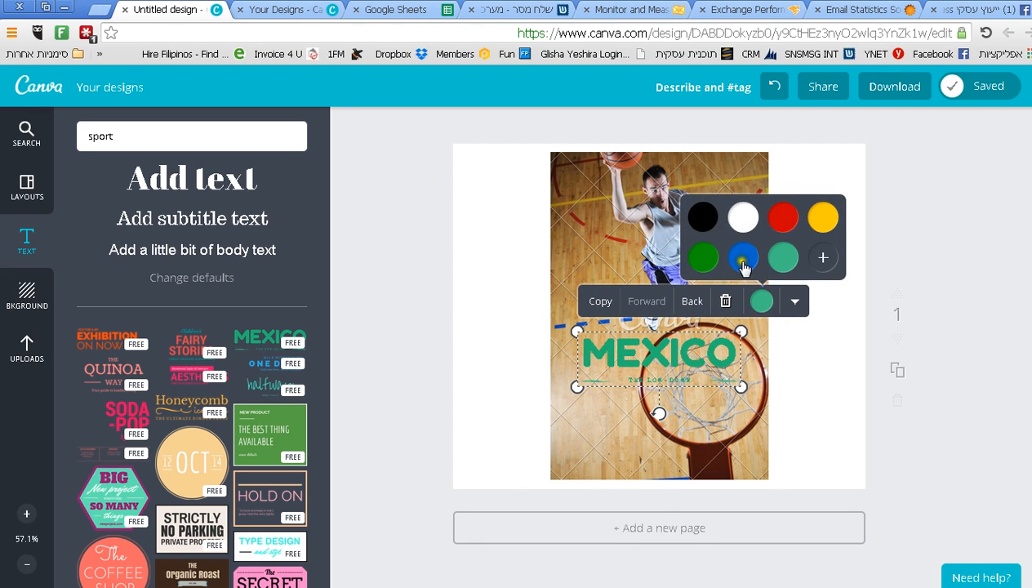
pyautogui.click(743, 256)
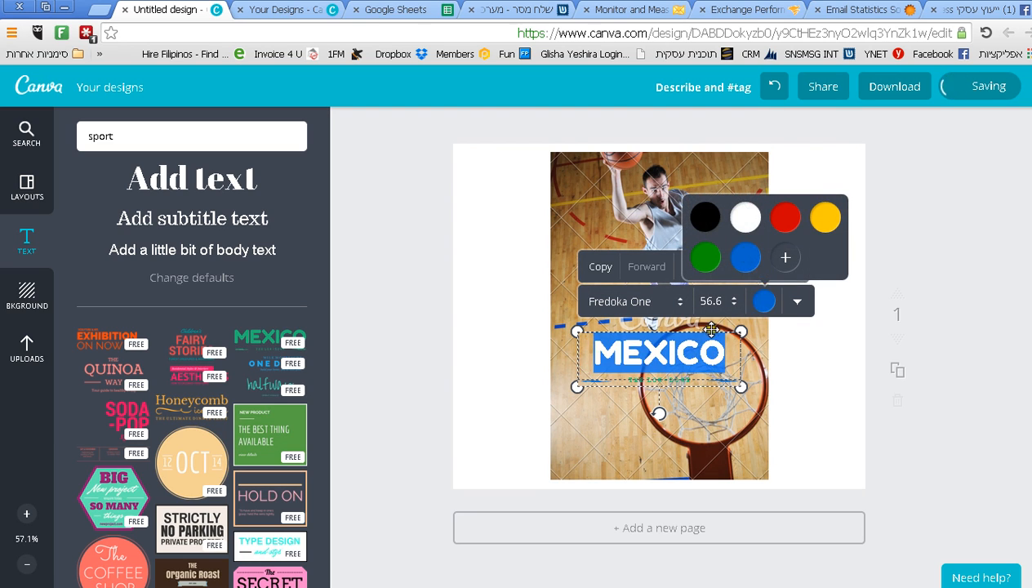
pyautogui.click(718, 301)
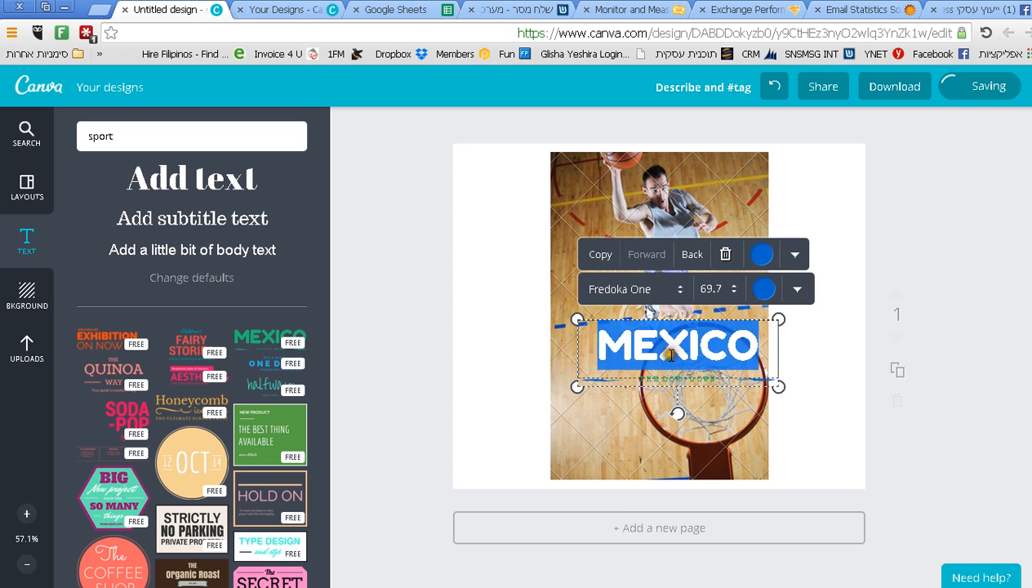
pyautogui.write('H')
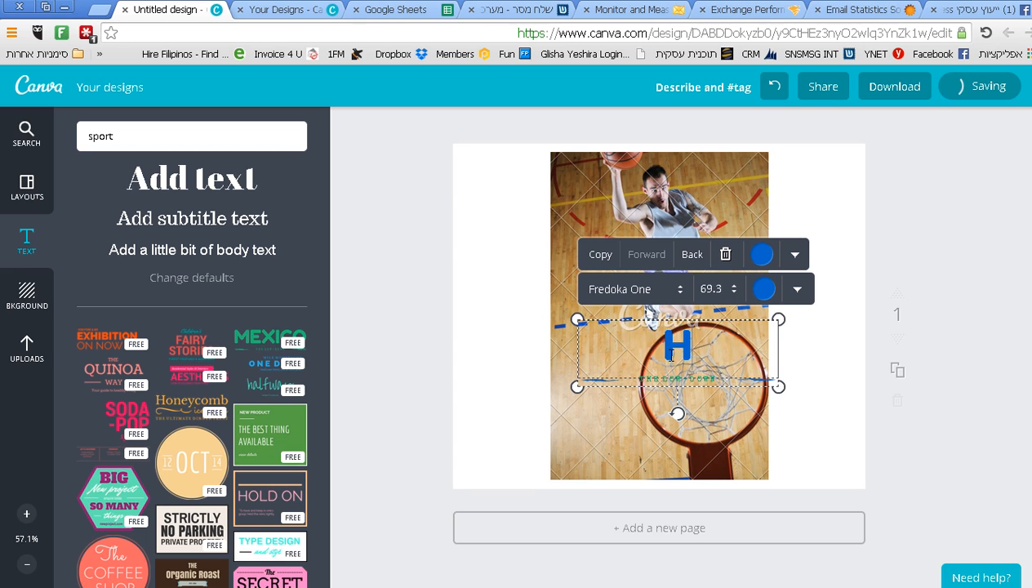
pyautogui.write('Hellow to you')
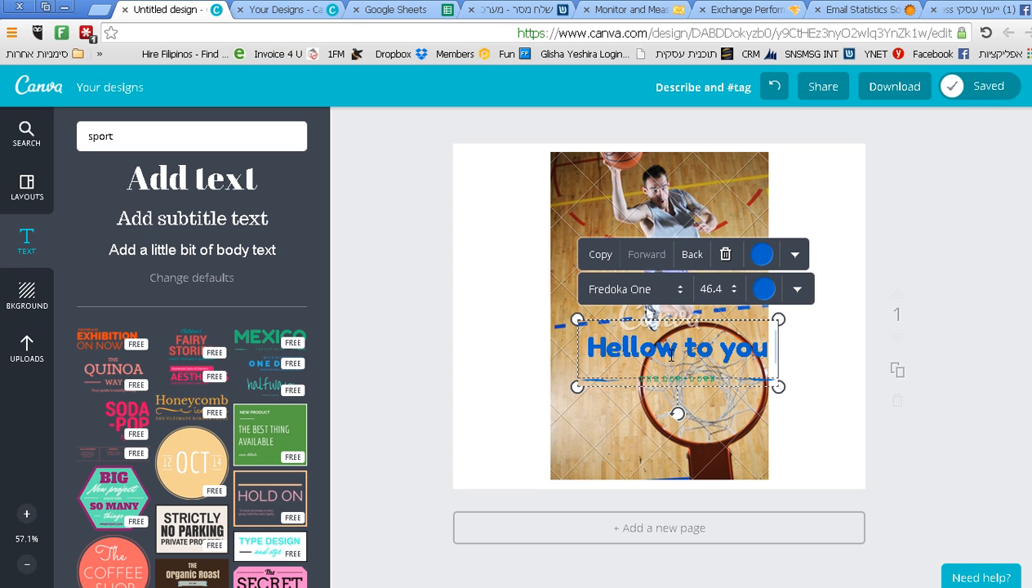
pyautogui.write('all')
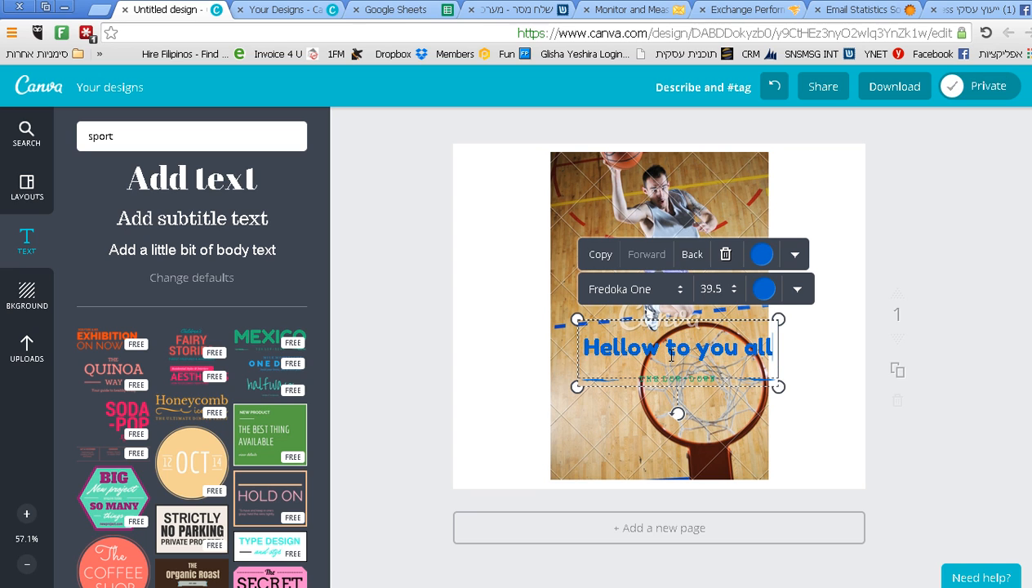
# Select the new heading and give it a different blocky capital font.
pyautogui.tripleClick(676, 347)
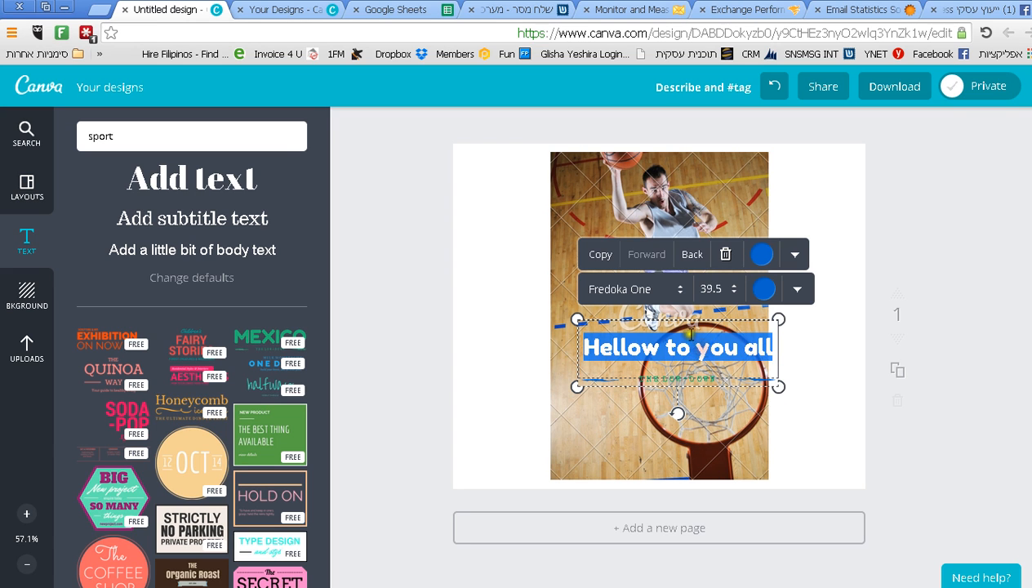
pyautogui.click(634, 288)
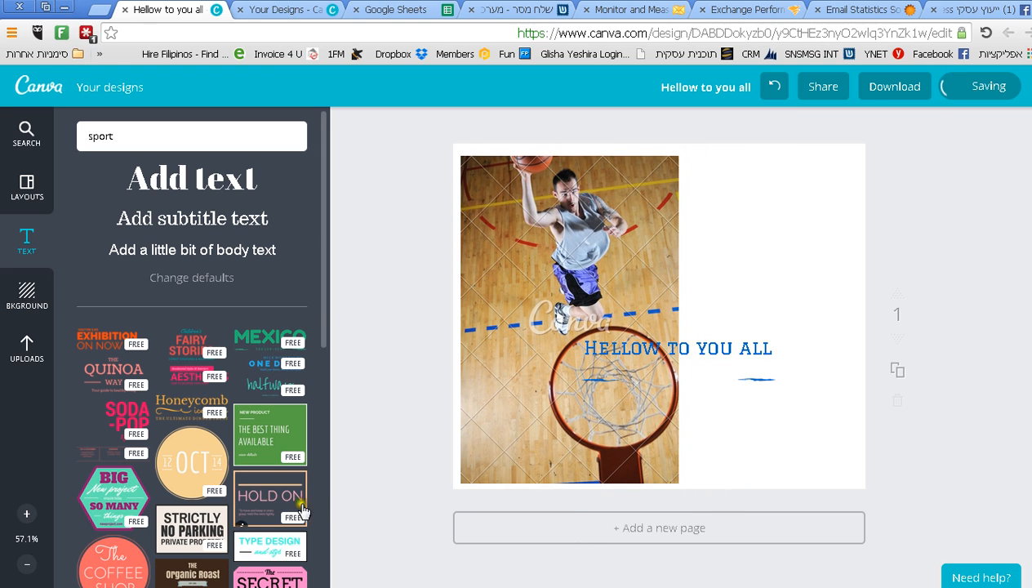
# Add the green New Product box, then shrink the heading below it and turn it green.
pyautogui.click(269, 435)
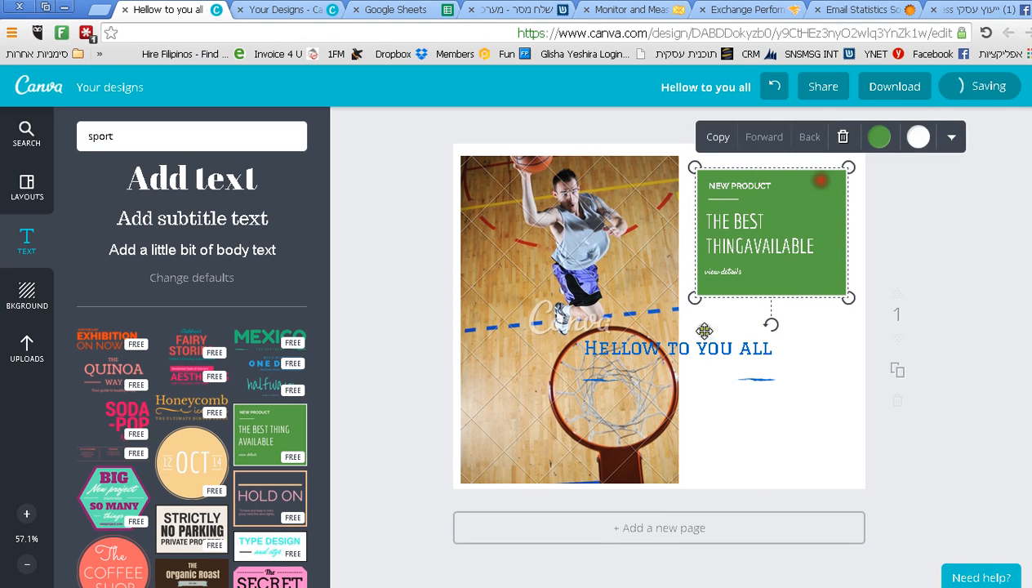
pyautogui.click(677, 347)
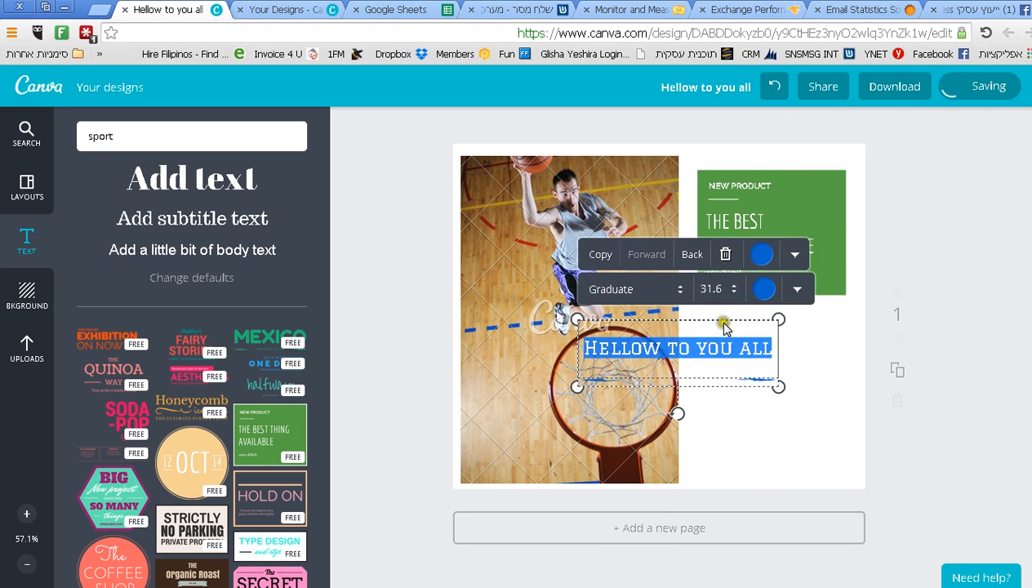
pyautogui.moveTo(677, 347); pyautogui.dragTo(759, 412)
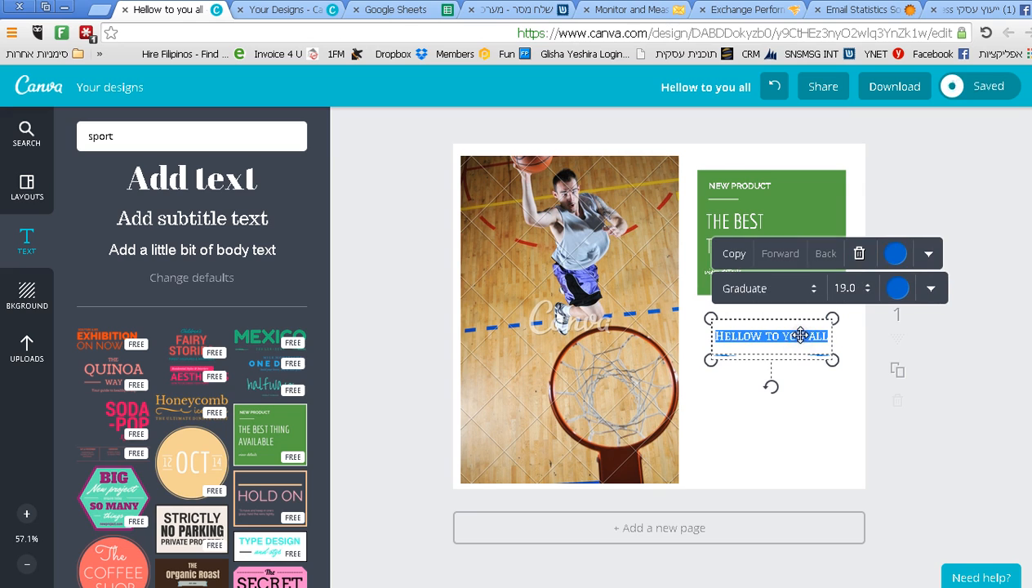
pyautogui.click(895, 252)
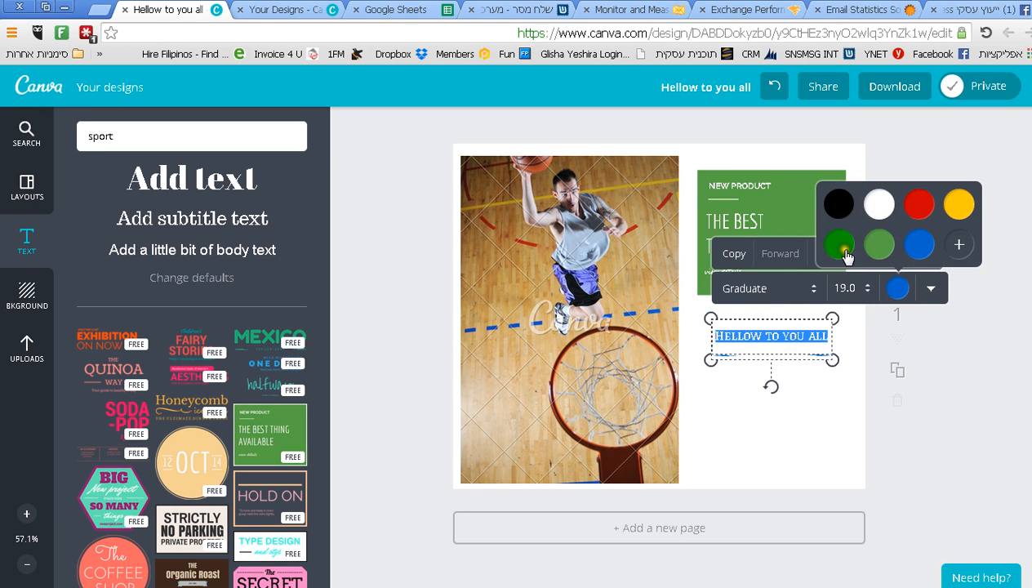
pyautogui.click(838, 244)
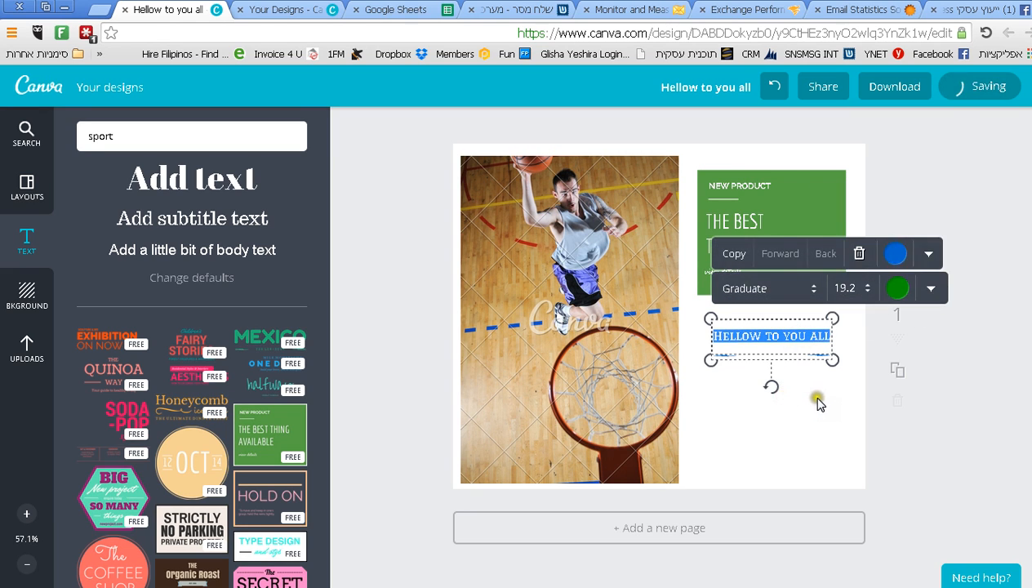
# Rewrite the green box's main line as 'Play with text'.
pyautogui.click(751, 229)
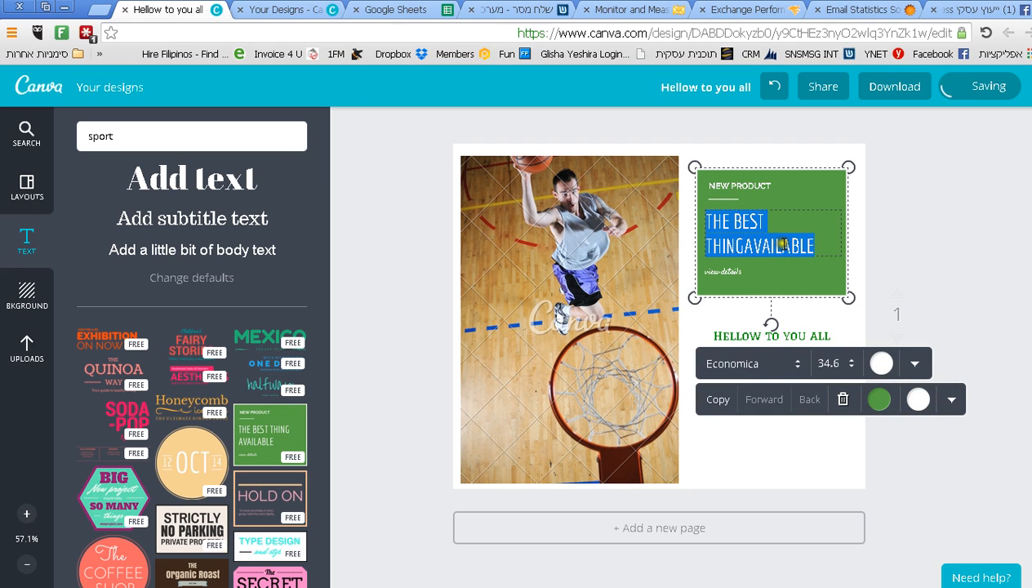
pyautogui.write('Play')
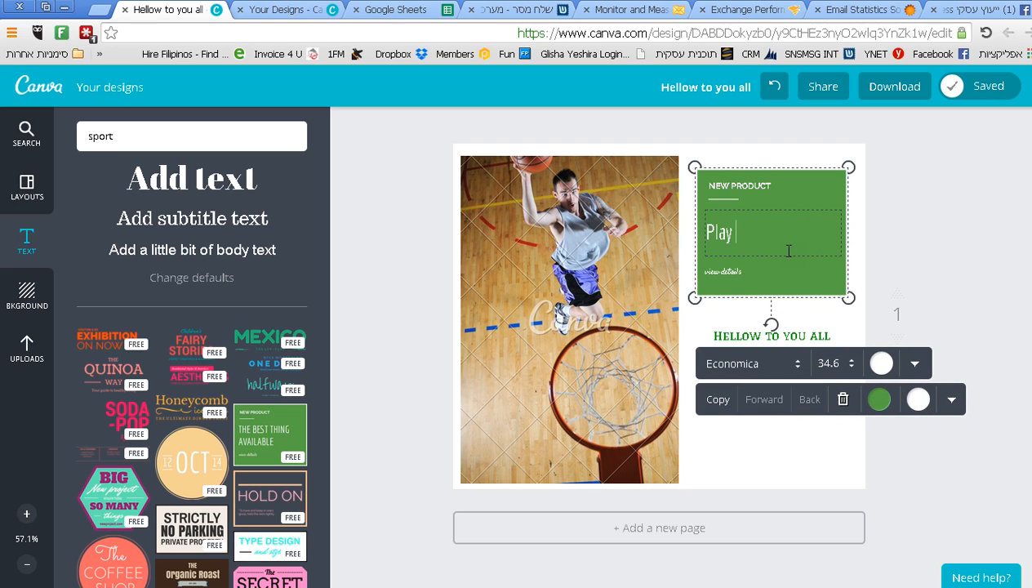
pyautogui.write('with text')
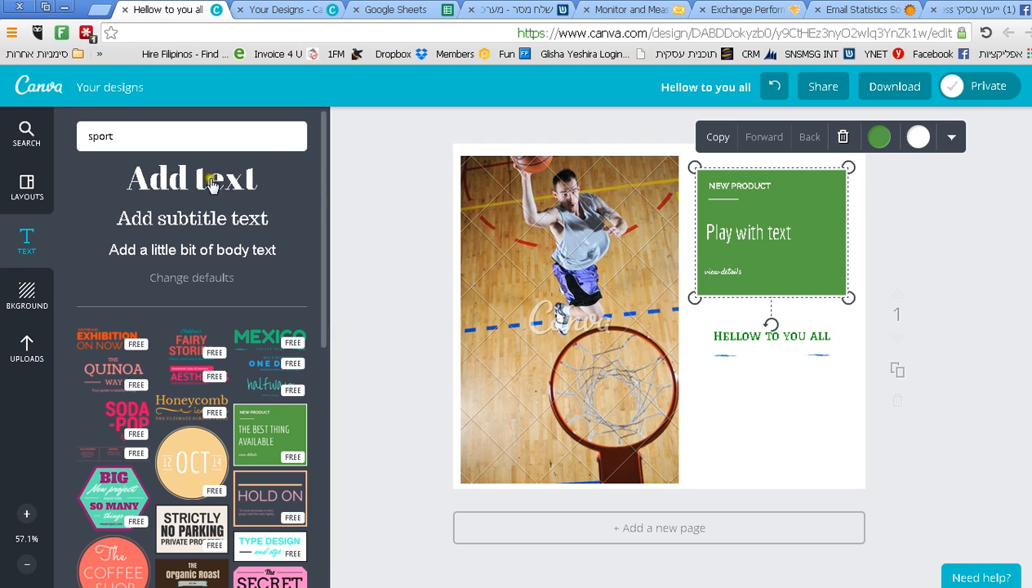
pyautogui.moveTo(583, 406)
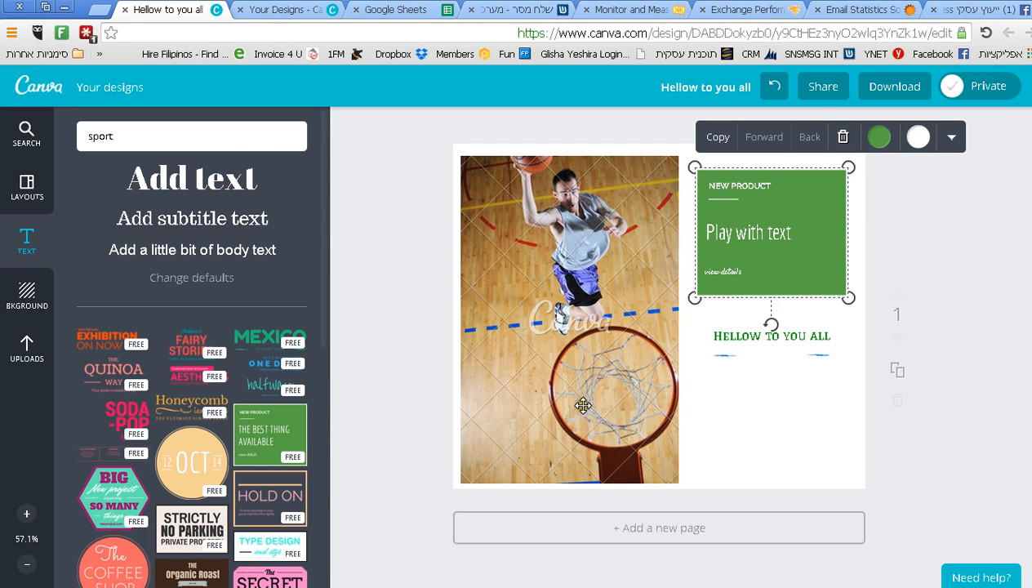
pyautogui.moveTo(568, 406)
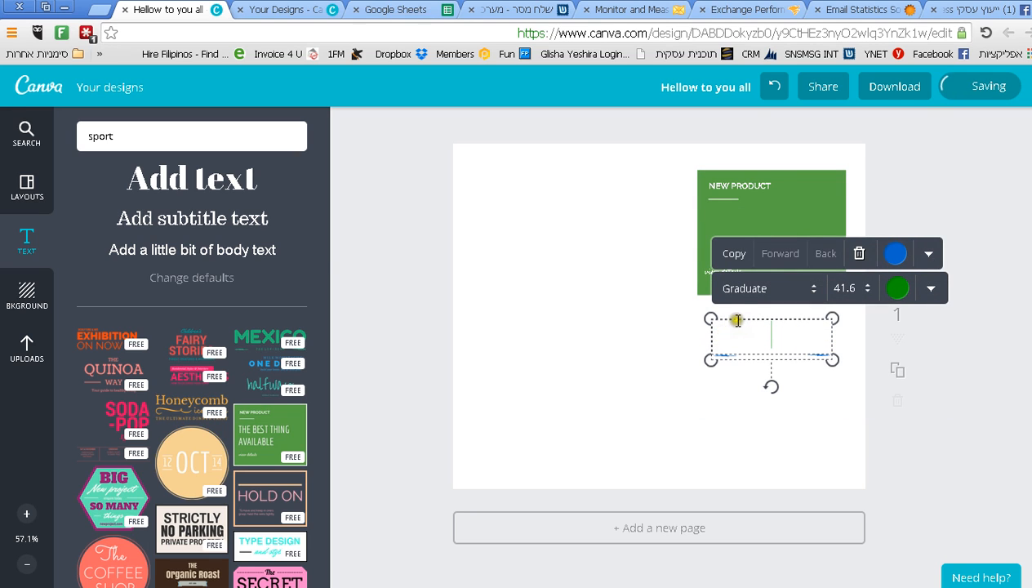
# Delete the remaining elements to leave a blank page and scroll to more text designs.
pyautogui.press('Delete')
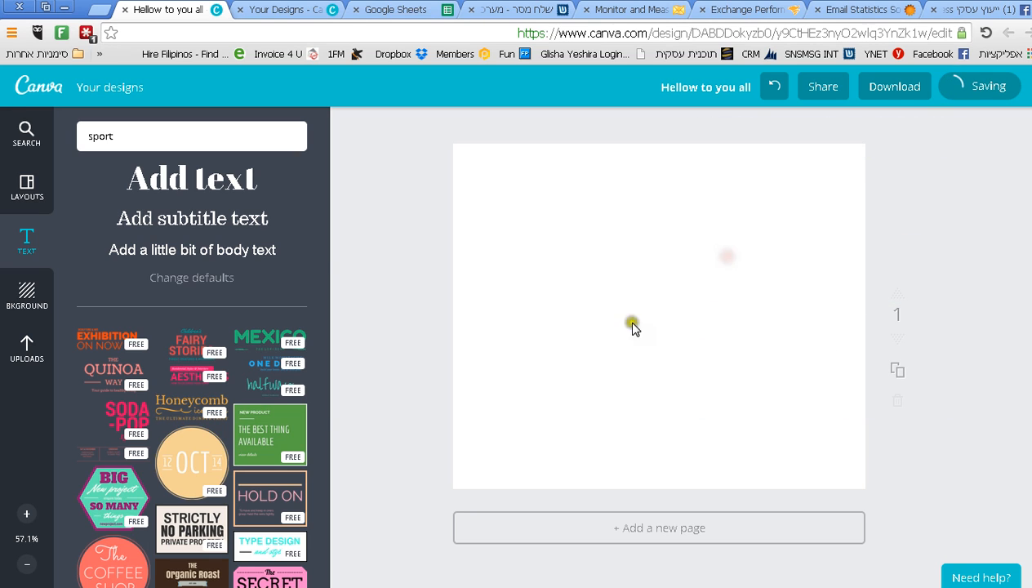
pyautogui.scroll(-3)
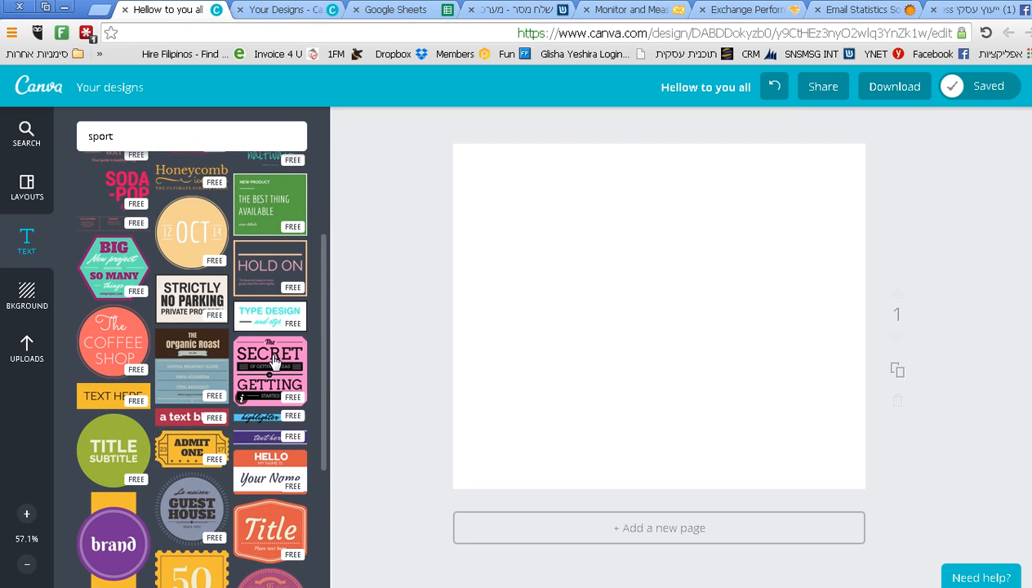
# Add the pink SECRET template and rewrite its OF GETTING AHEAD line as 'Way to get pepole'.
pyautogui.click(269, 370)
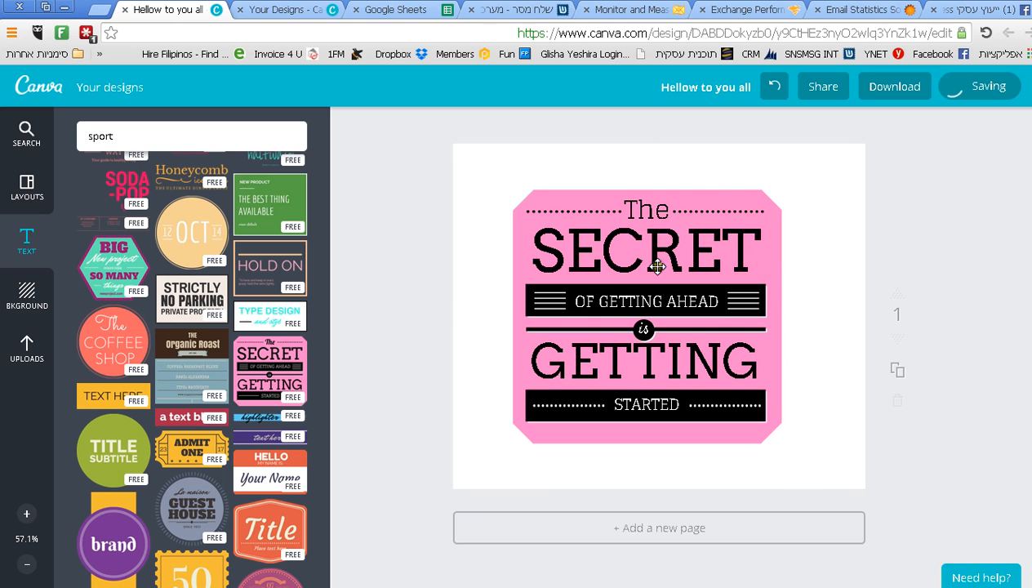
pyautogui.click(645, 301)
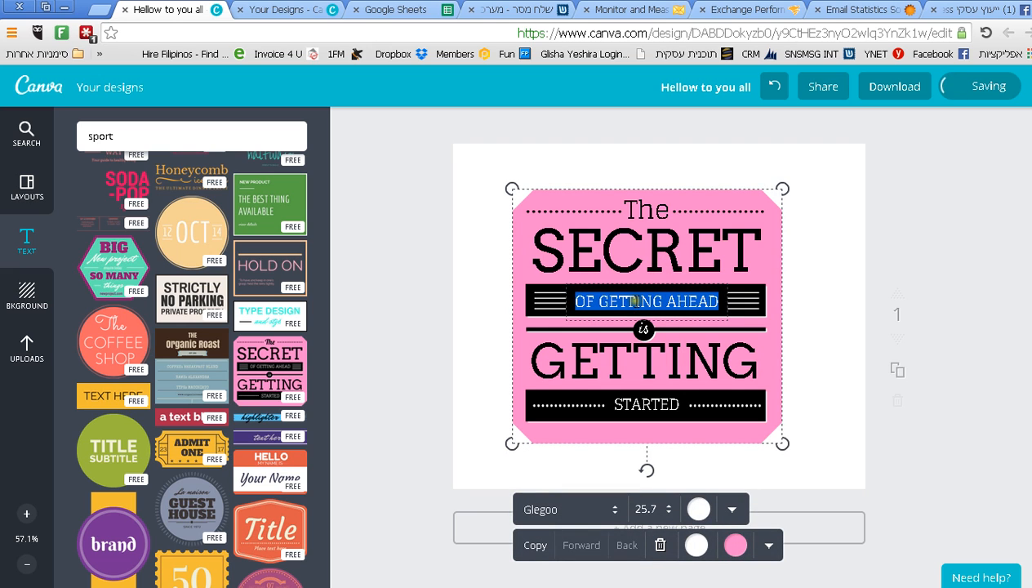
pyautogui.write('W')
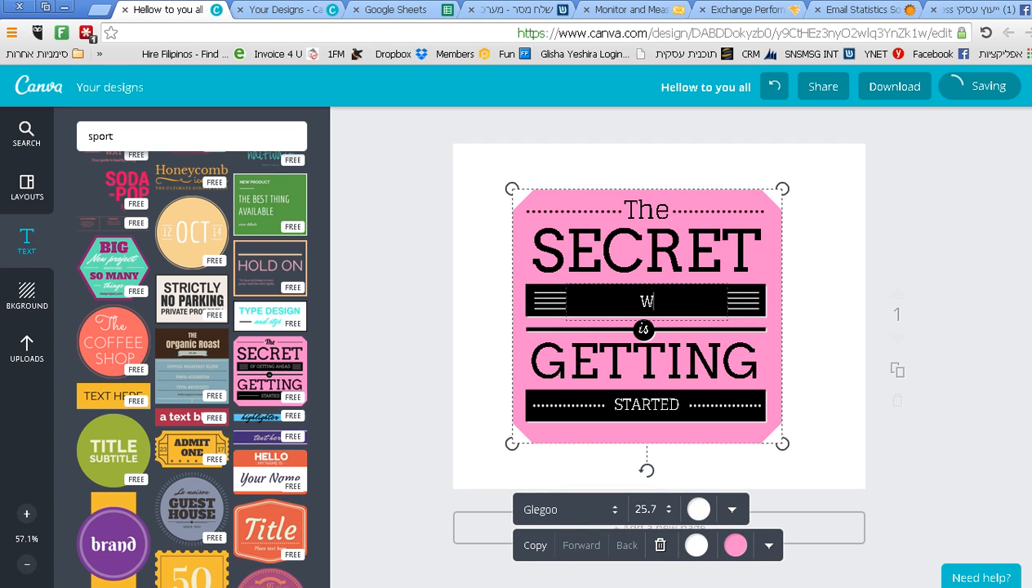
pyautogui.write('ay to get p')
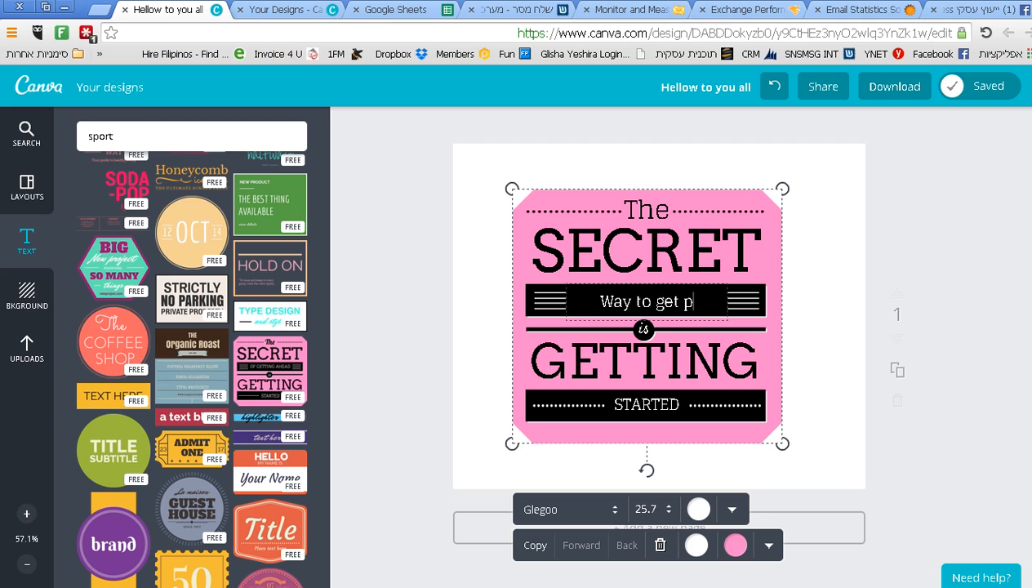
pyautogui.write('epole')
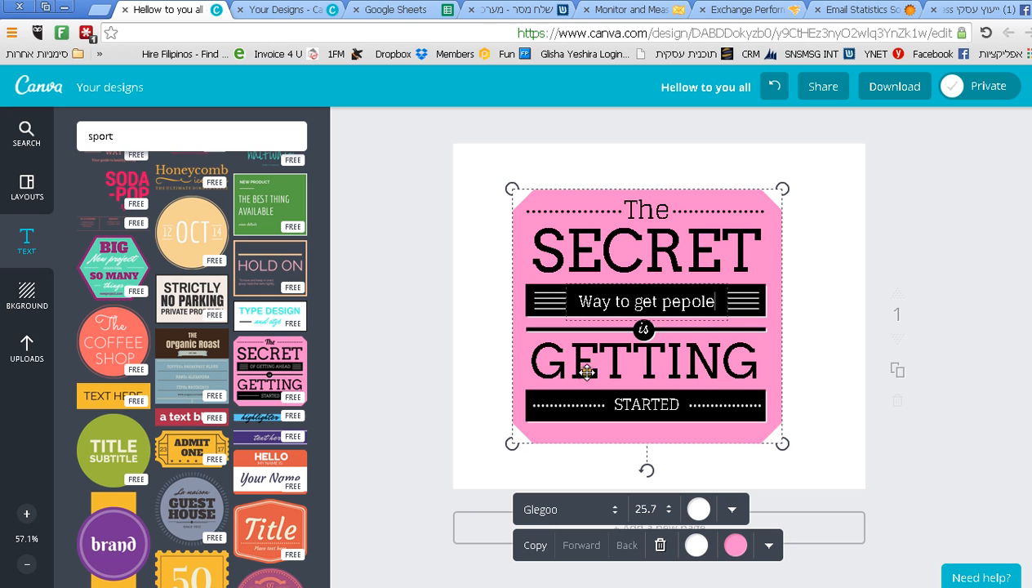
pyautogui.moveTo(894, 85)
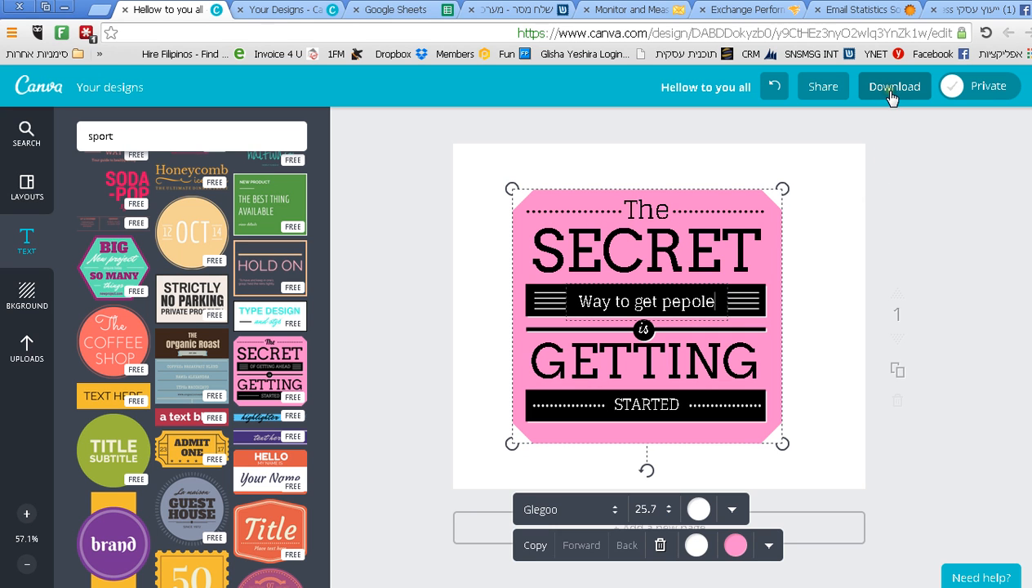
# Download the design as a PNG image and close the design-ready notice.
pyautogui.click(894, 85)
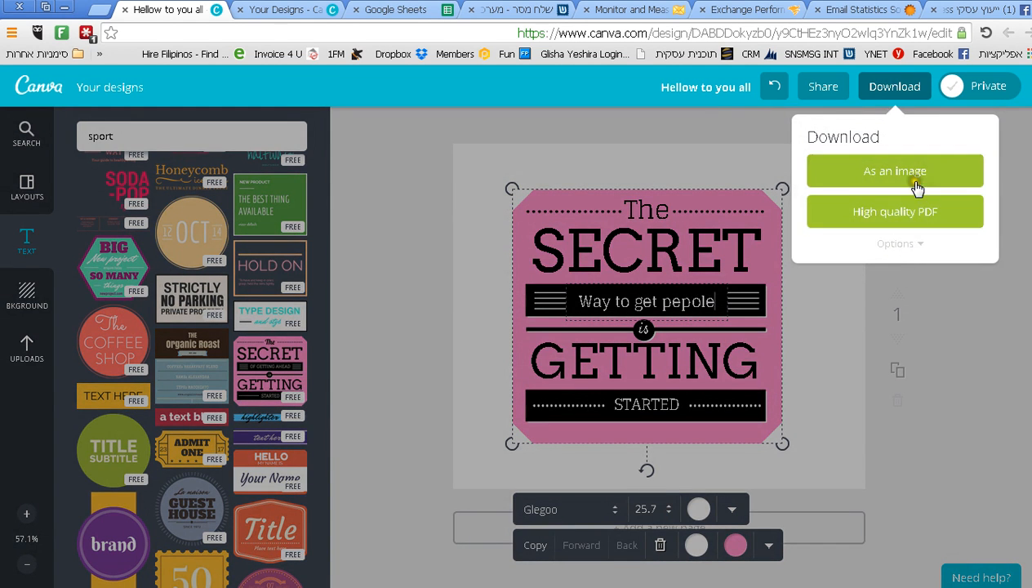
pyautogui.click(895, 171)
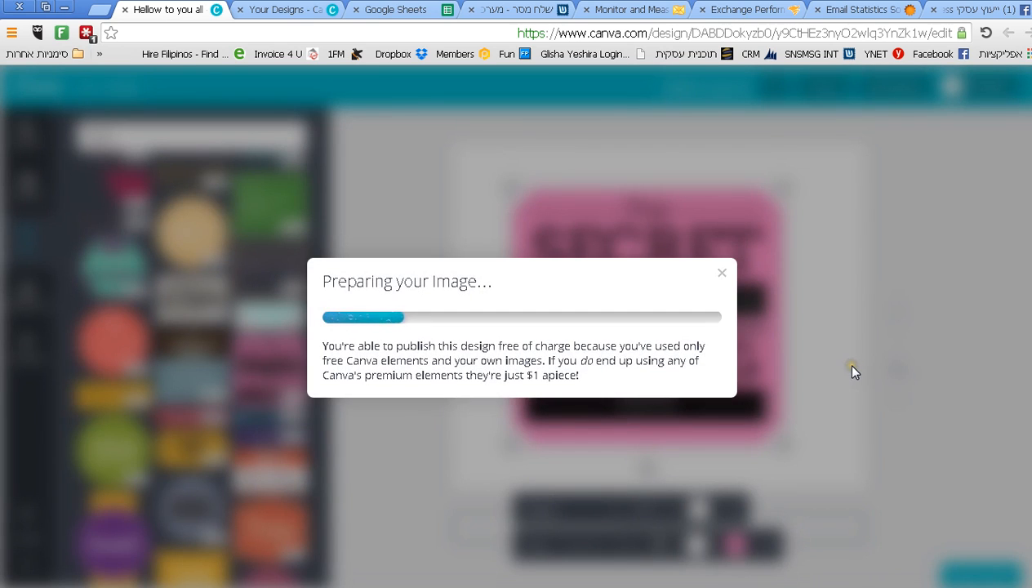
pyautogui.moveTo(446, 218)
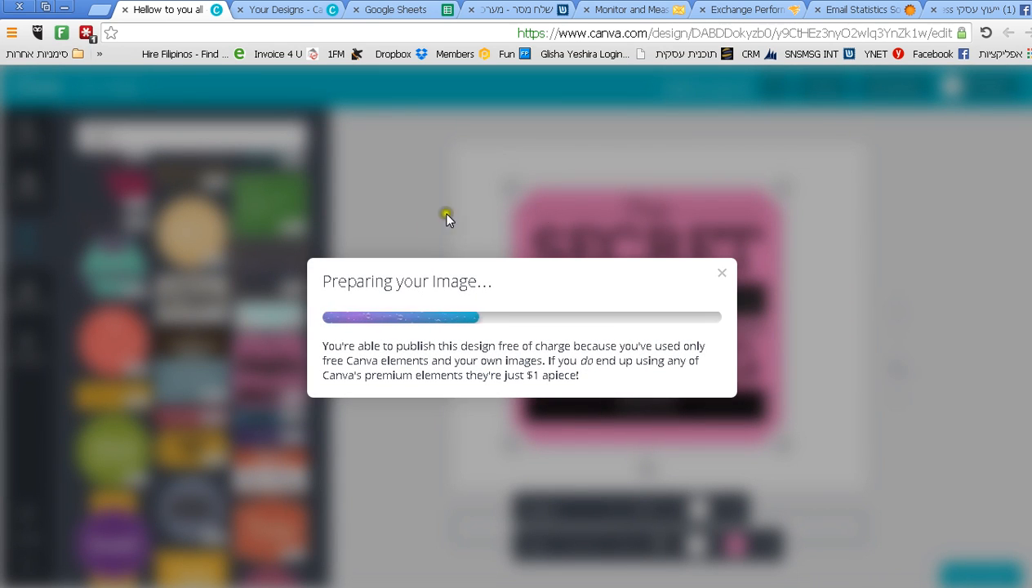
pyautogui.moveTo(388, 347)
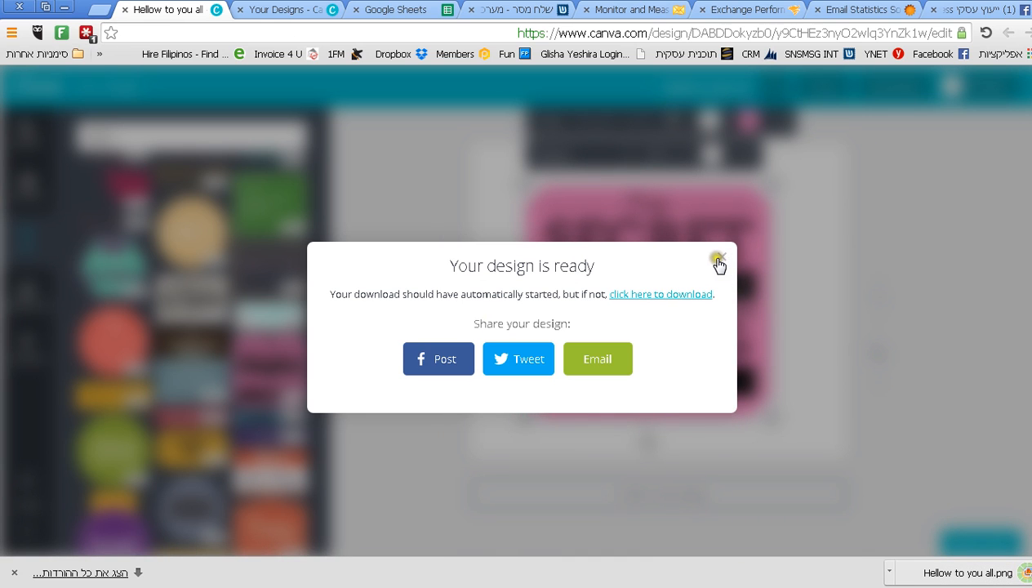
pyautogui.click(717, 260)
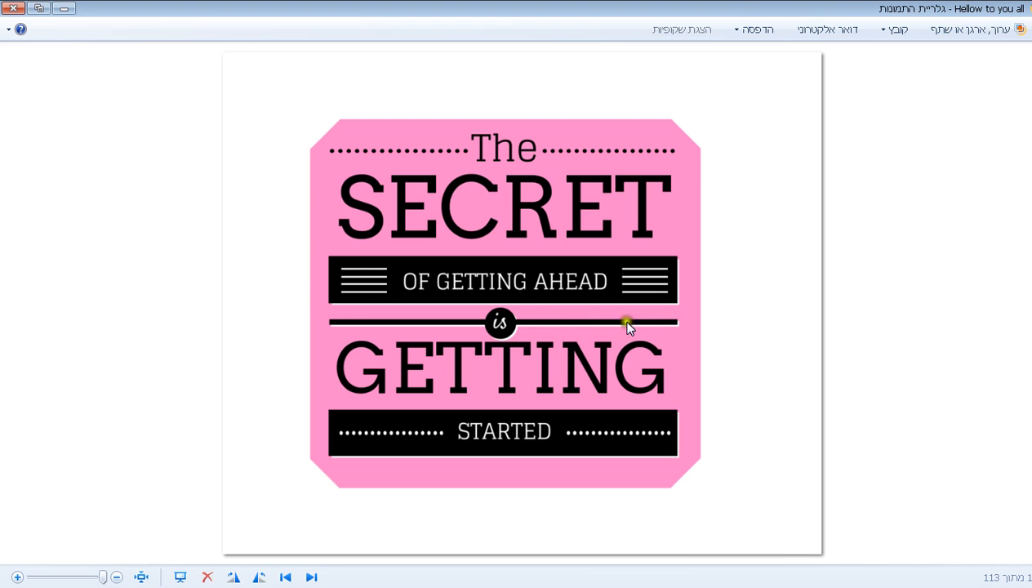
pyautogui.moveTo(668, 281)
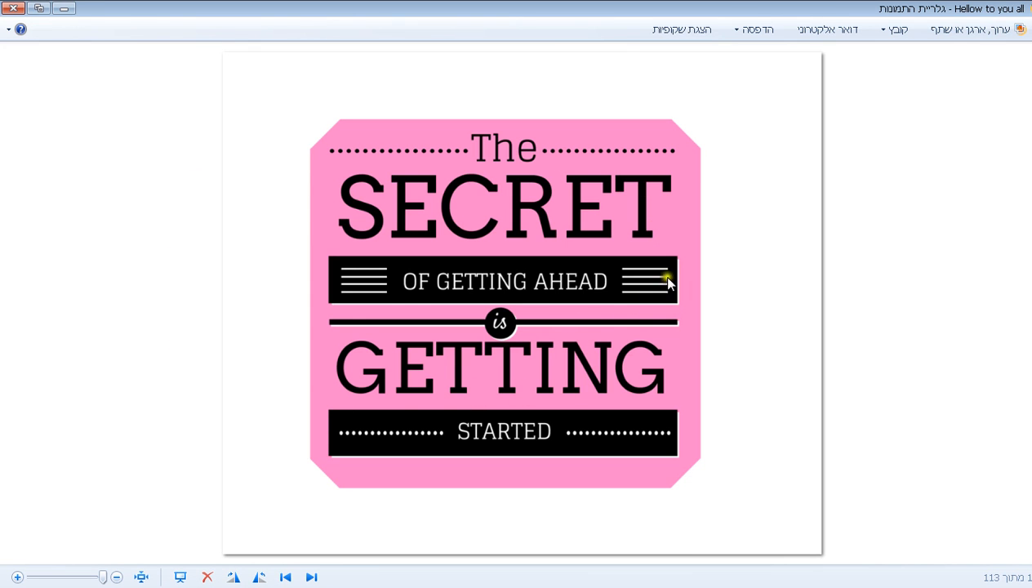
pyautogui.moveTo(461, 174)
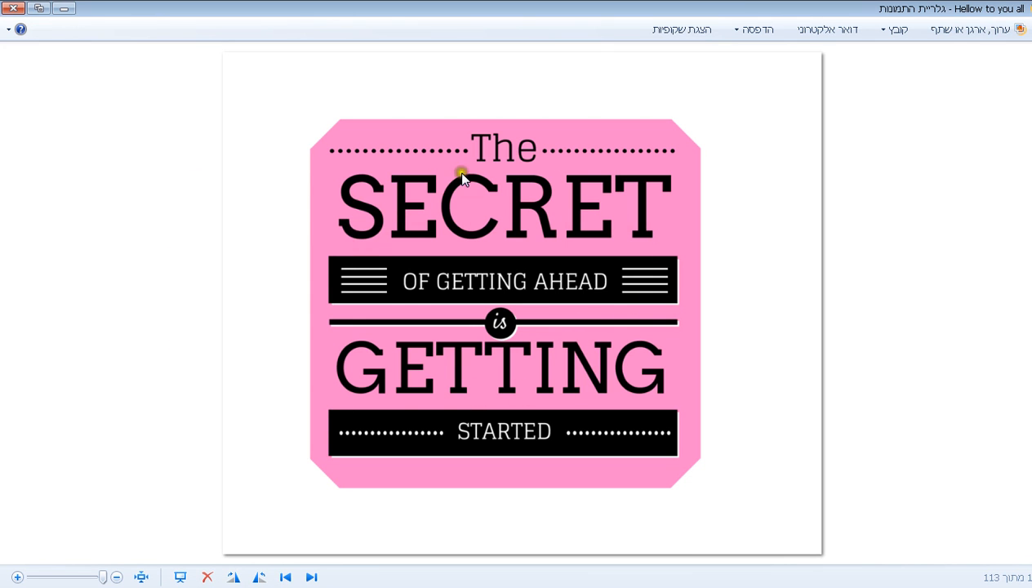
pyautogui.moveTo(665, 261)
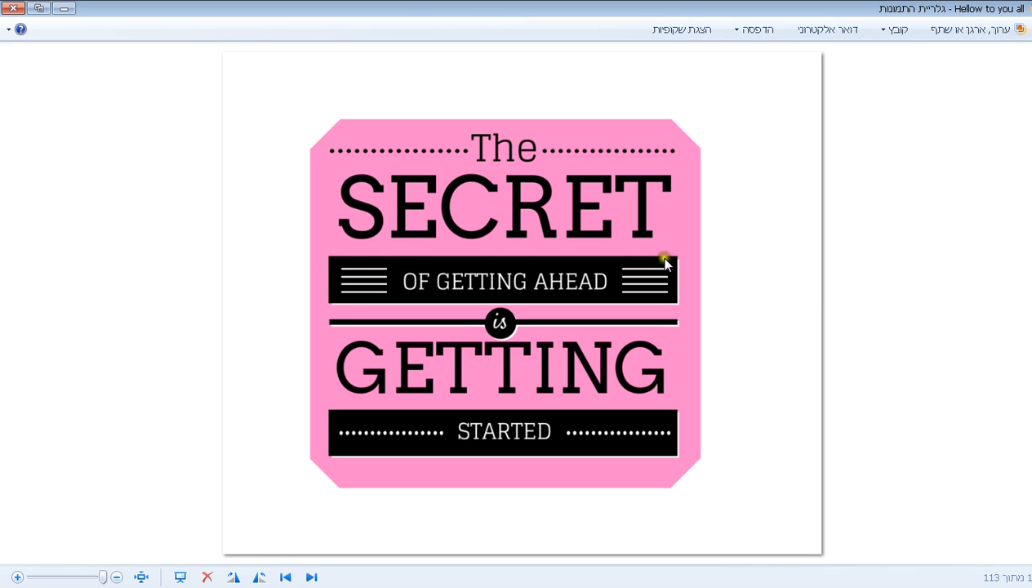
pyautogui.moveTo(455, 189)
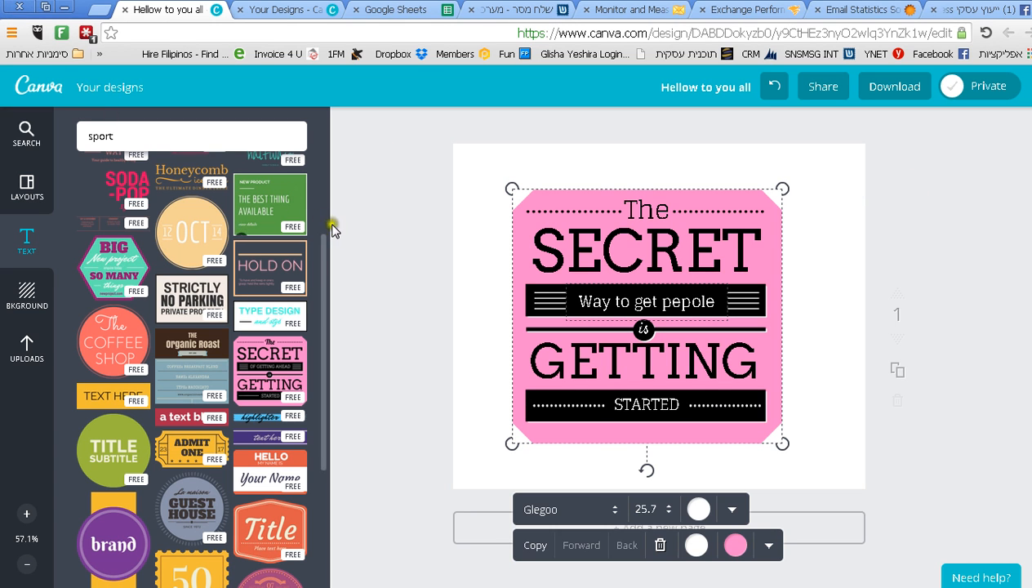
pyautogui.moveTo(608, 231)
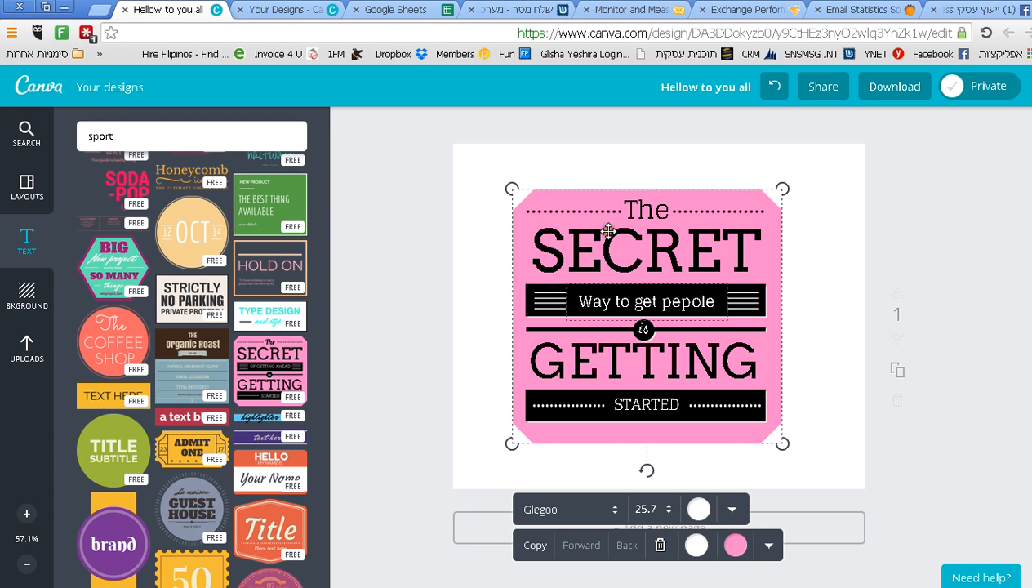
pyautogui.moveTo(743, 220)
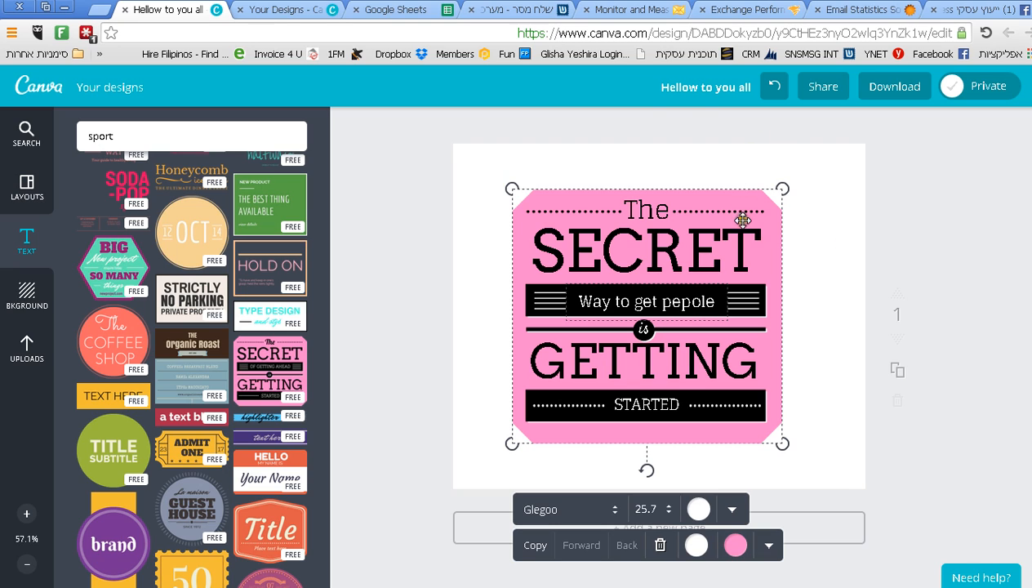